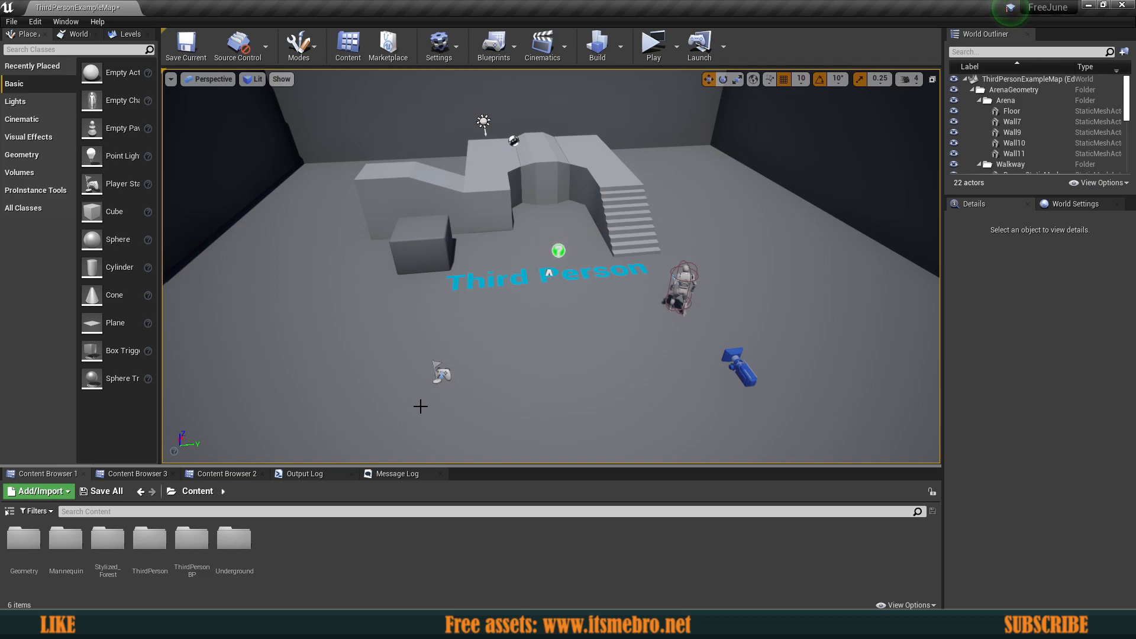
{"action": "mouse_move", "coordinate": [2, 428]}
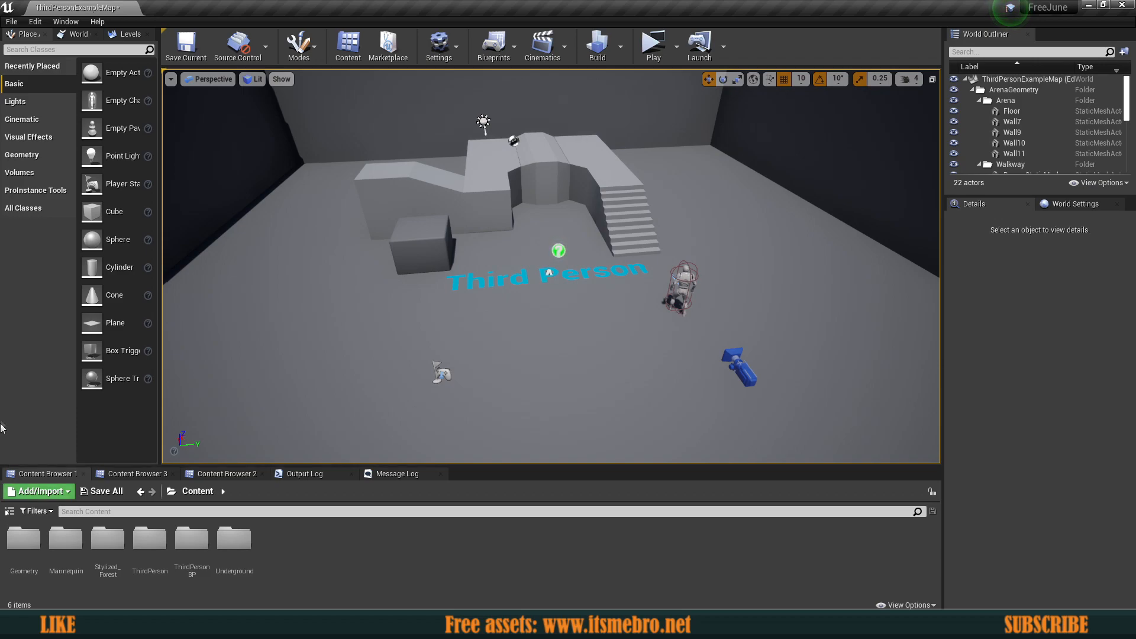
- Bring the Epic Games Launcher to the front from the taskbar
{"action": "left_click", "coordinate": [389, 46]}
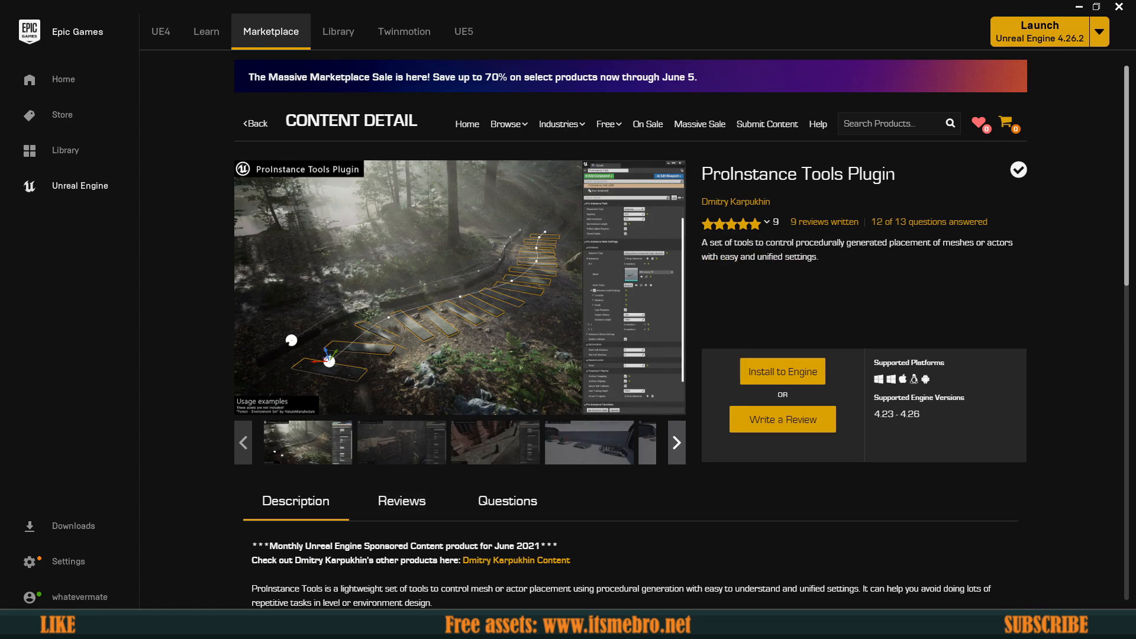
- Read through the ProInstance Tools Plugin description and enlarge its usage-example screenshot
{"action": "scroll", "scroll_direction": "down", "scroll_amount": 3}
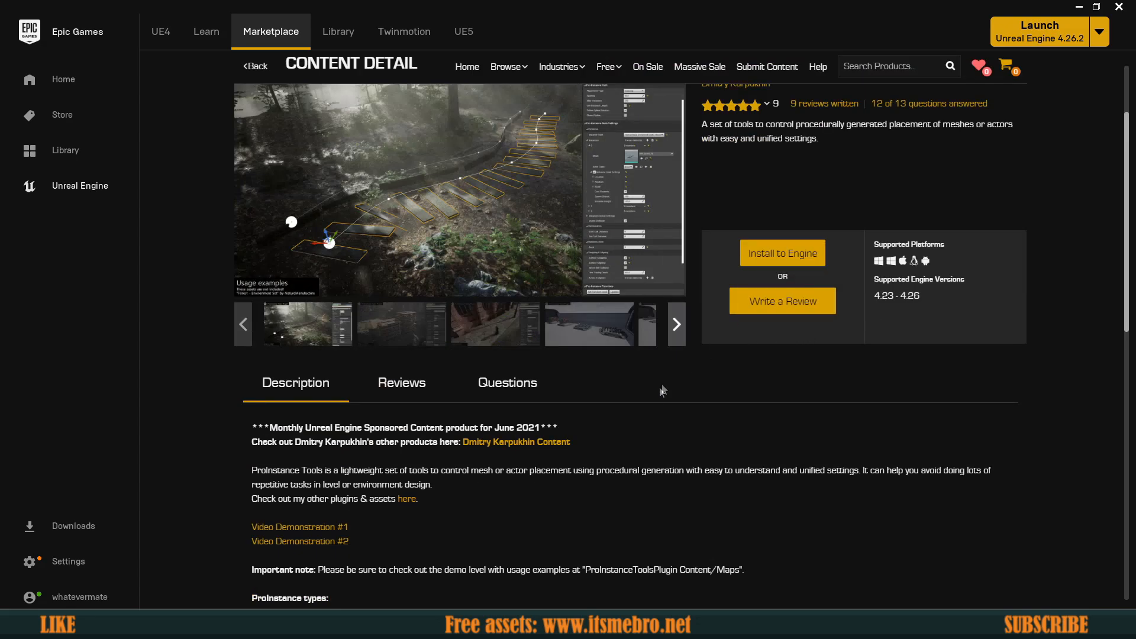
{"action": "scroll", "scroll_direction": "down", "scroll_amount": 3}
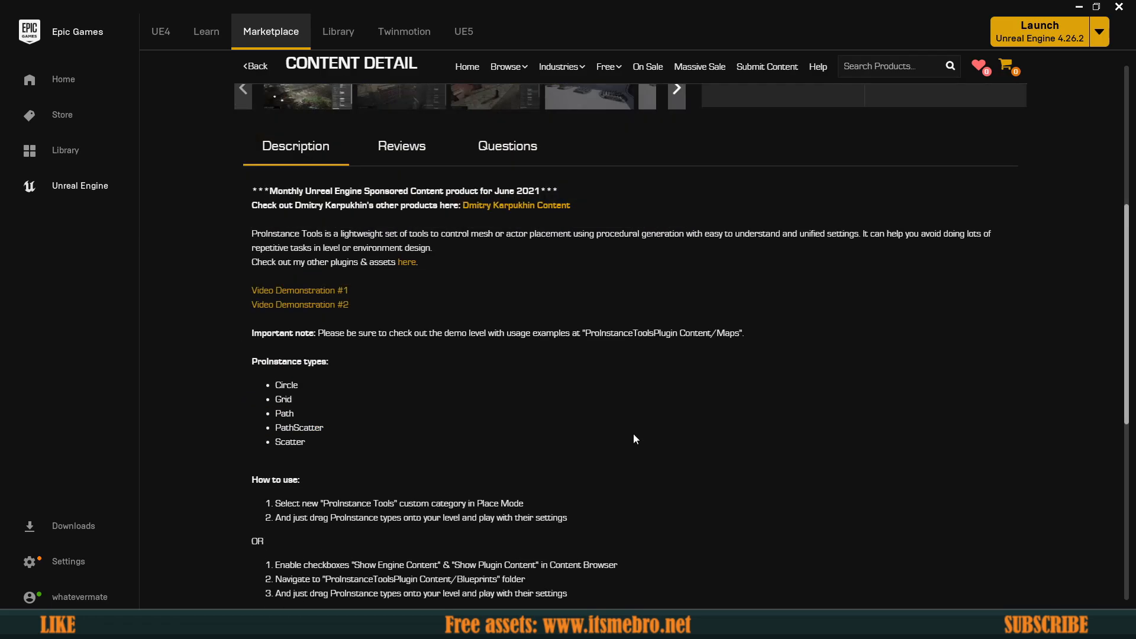
{"action": "scroll", "scroll_direction": "down", "scroll_amount": 3}
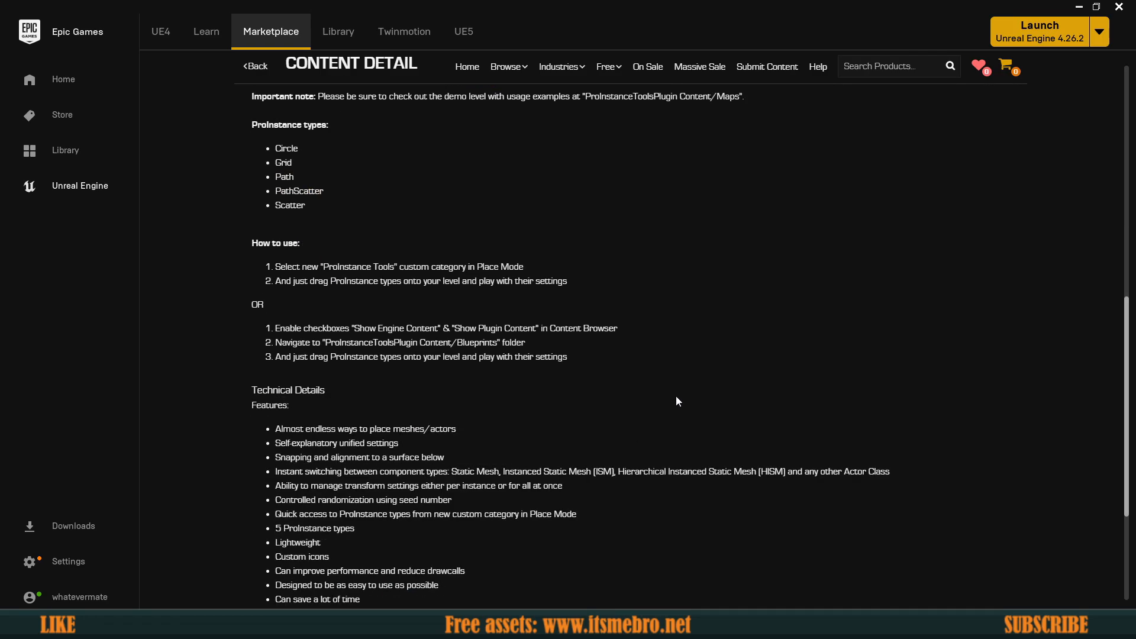
{"action": "scroll", "scroll_direction": "down", "scroll_amount": 3}
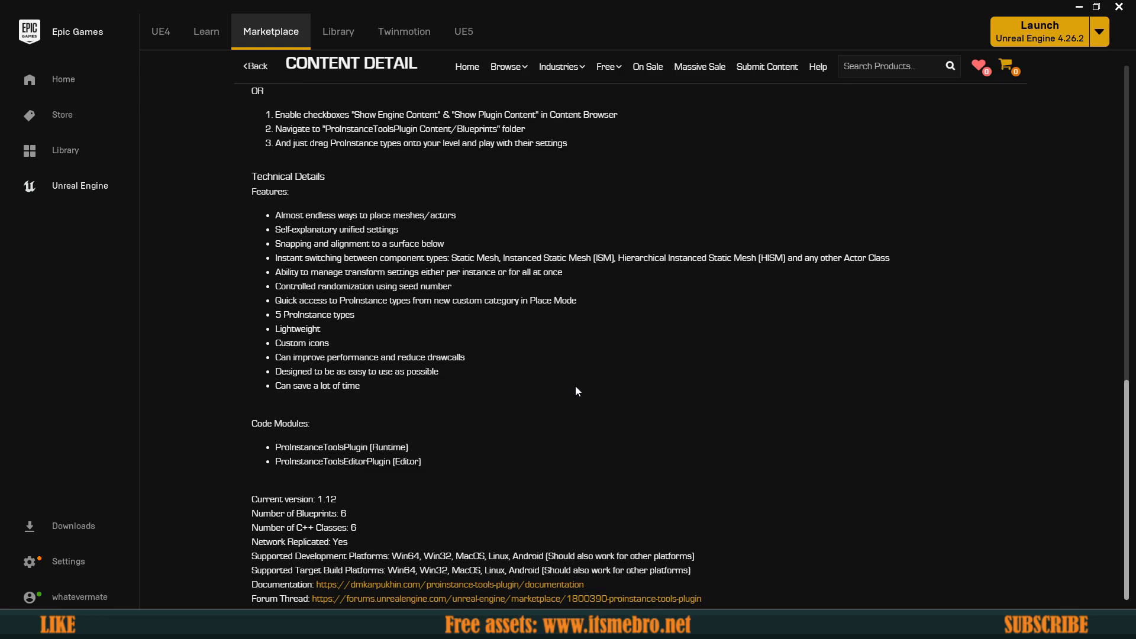
{"action": "scroll", "scroll_direction": "up", "scroll_amount": 3}
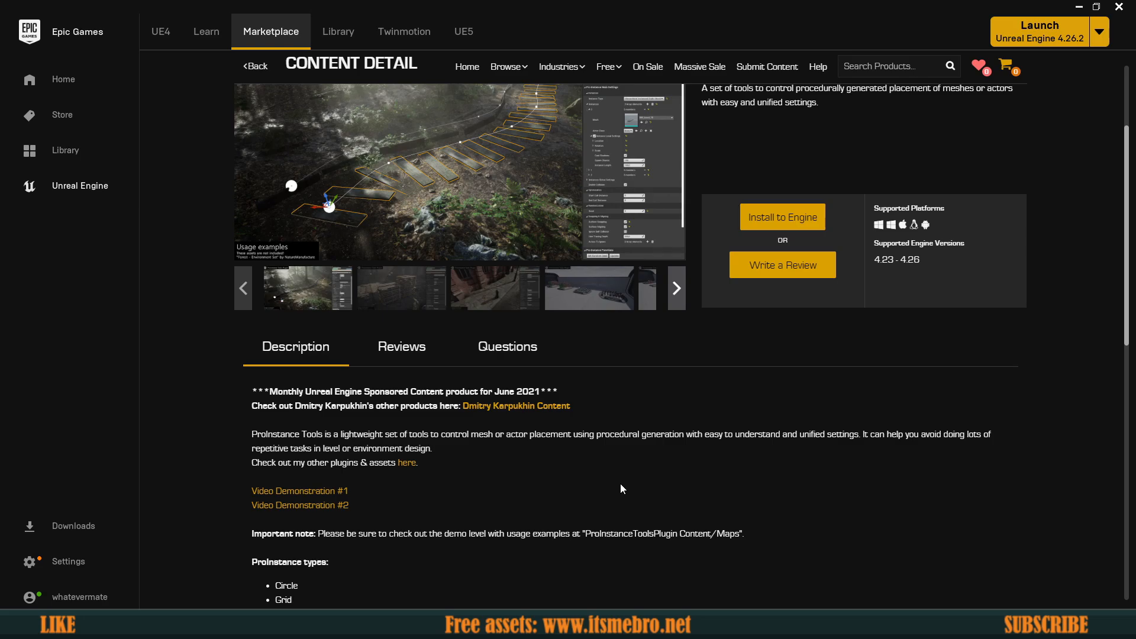
{"action": "scroll", "scroll_direction": "up", "scroll_amount": 3}
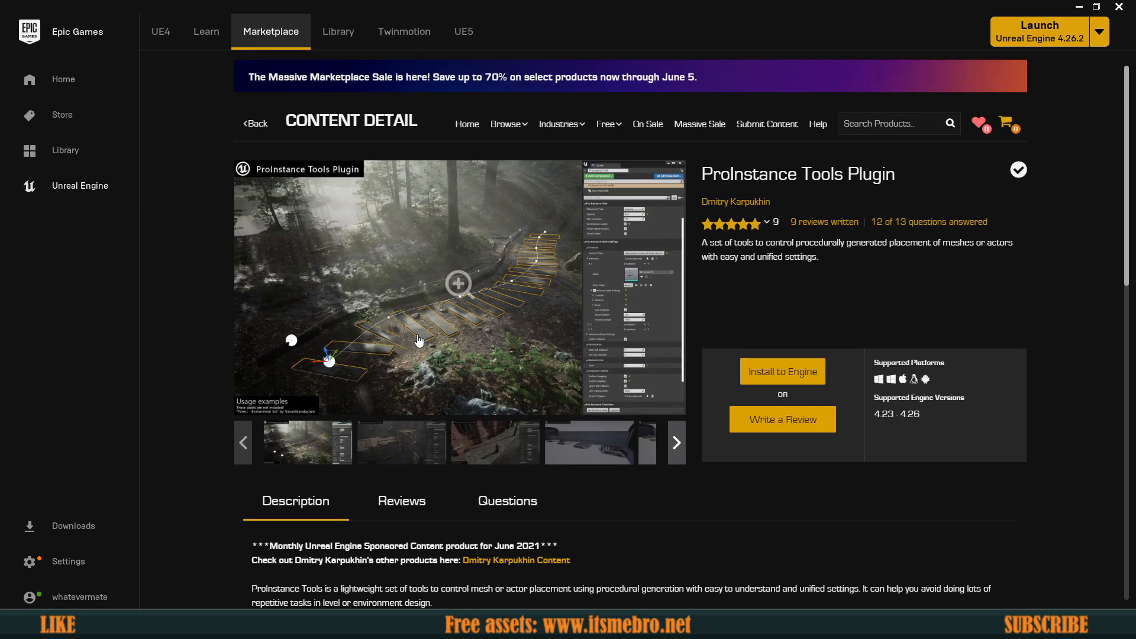
{"action": "left_click", "coordinate": [458, 283]}
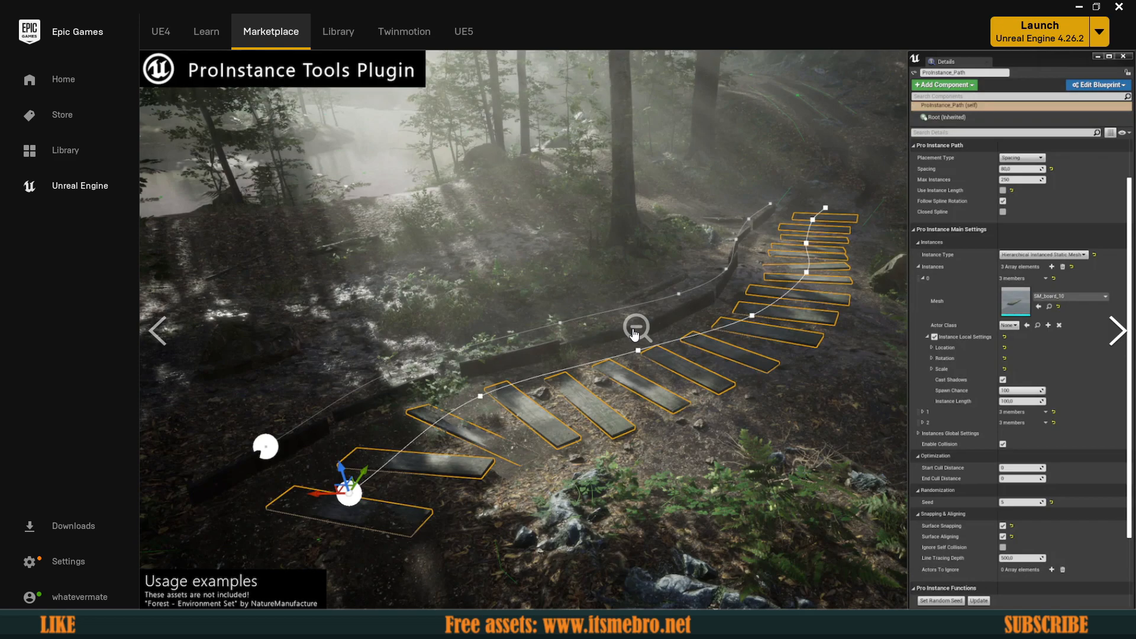
{"action": "mouse_move", "coordinate": [209, 571]}
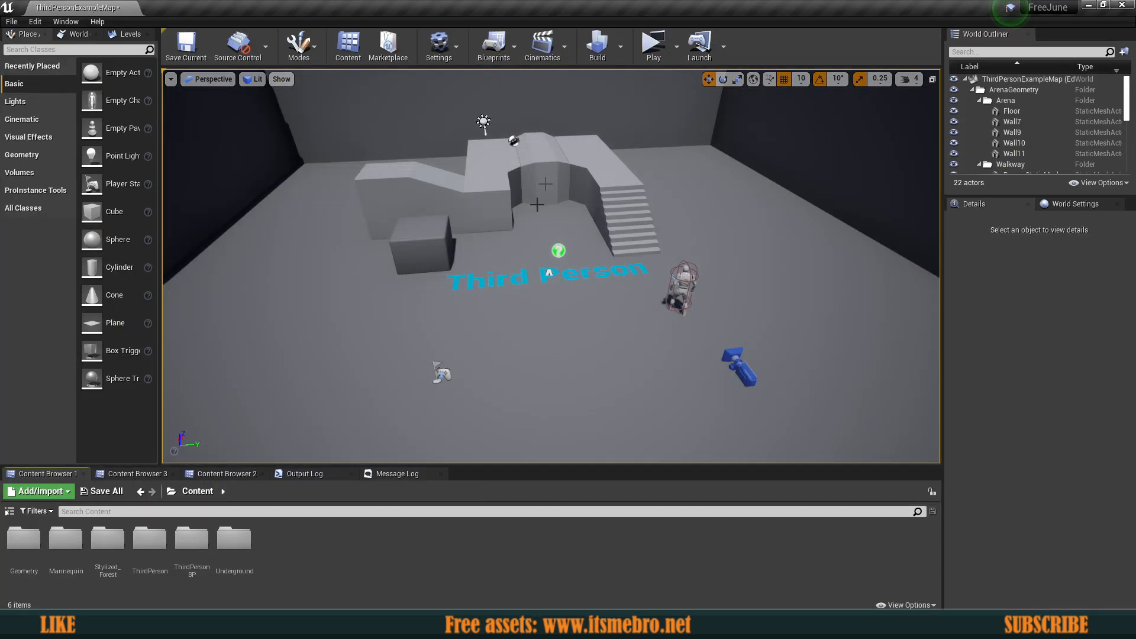
- Create a new Blueprint class with ProInstance_Path as its parent, searching 'in' to find it
{"action": "left_click", "coordinate": [439, 45]}
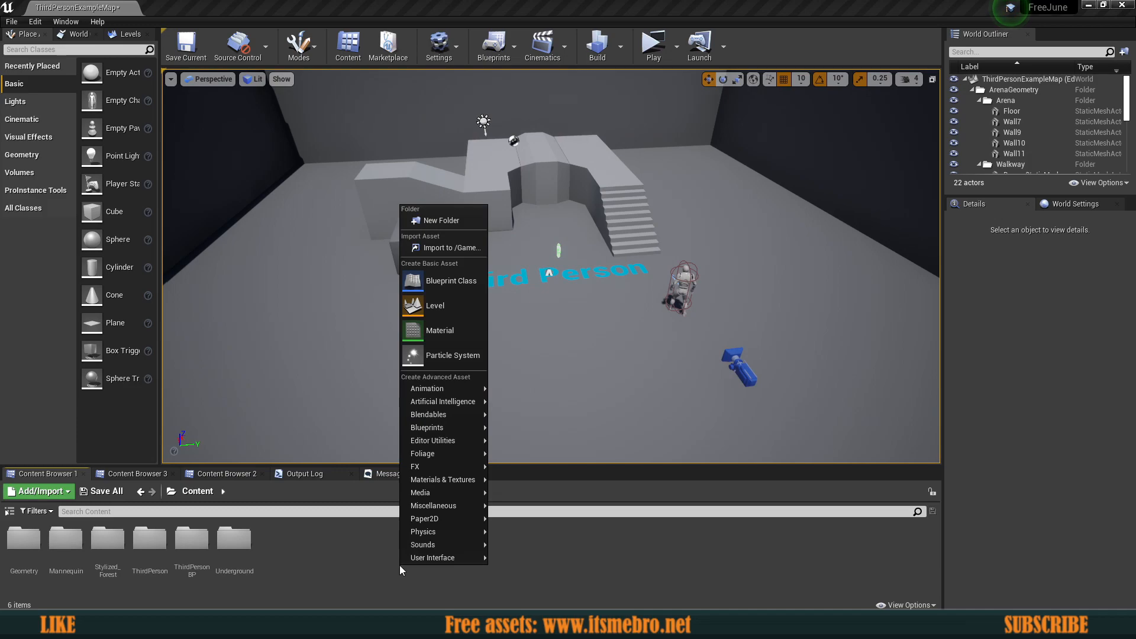
{"action": "left_click", "coordinate": [451, 281]}
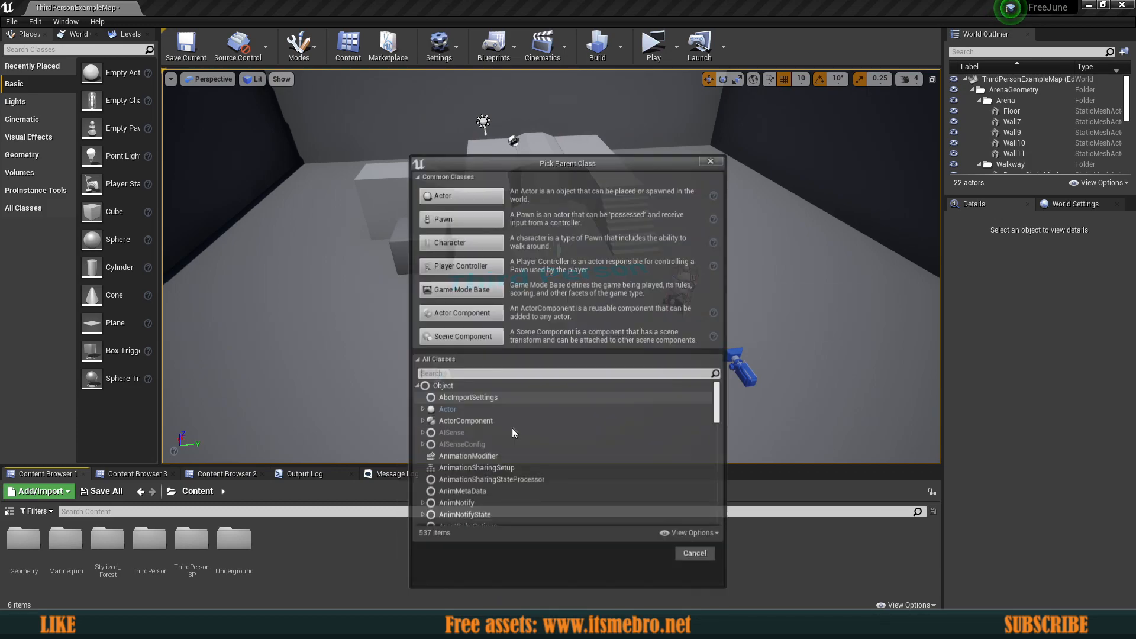
{"action": "type", "text": "instance"}
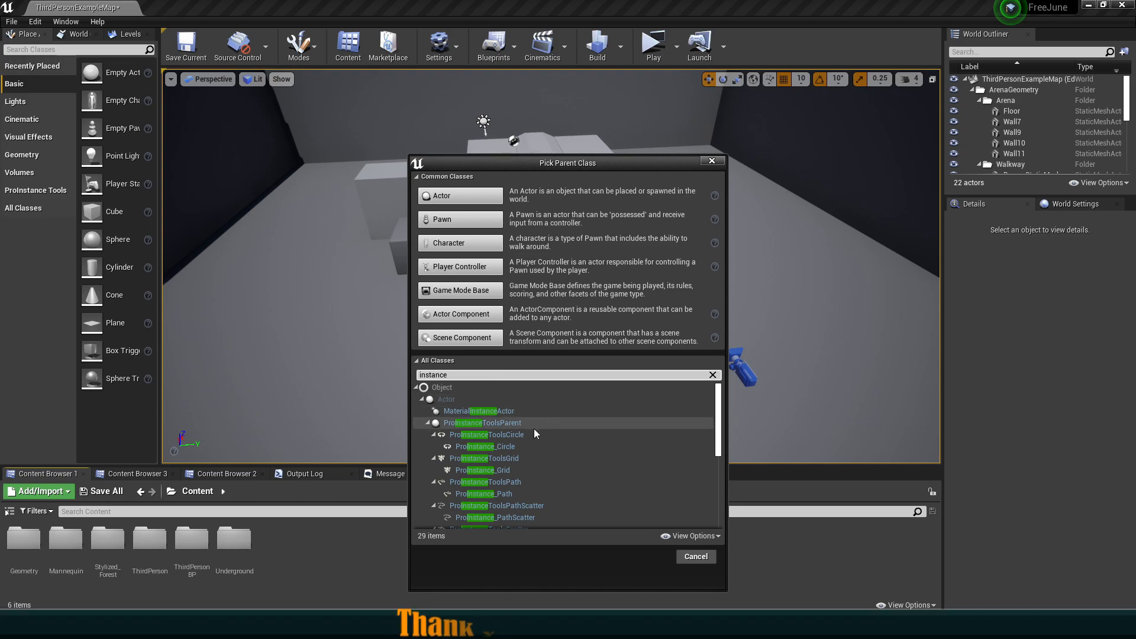
{"action": "scroll", "scroll_direction": "down", "scroll_amount": 3}
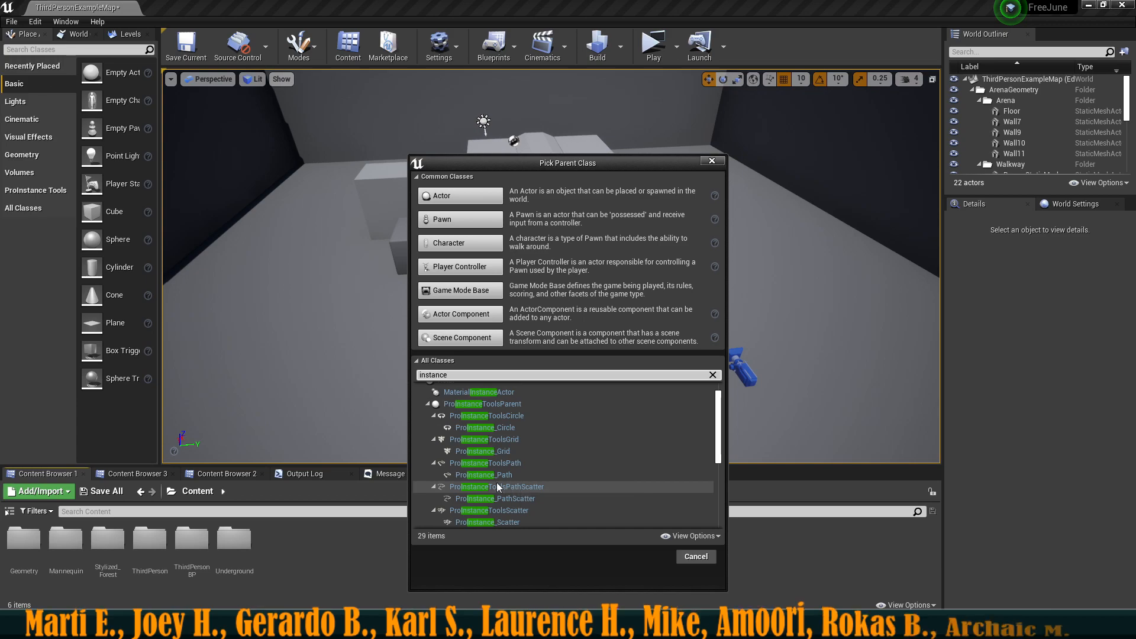
{"action": "left_click", "coordinate": [483, 475]}
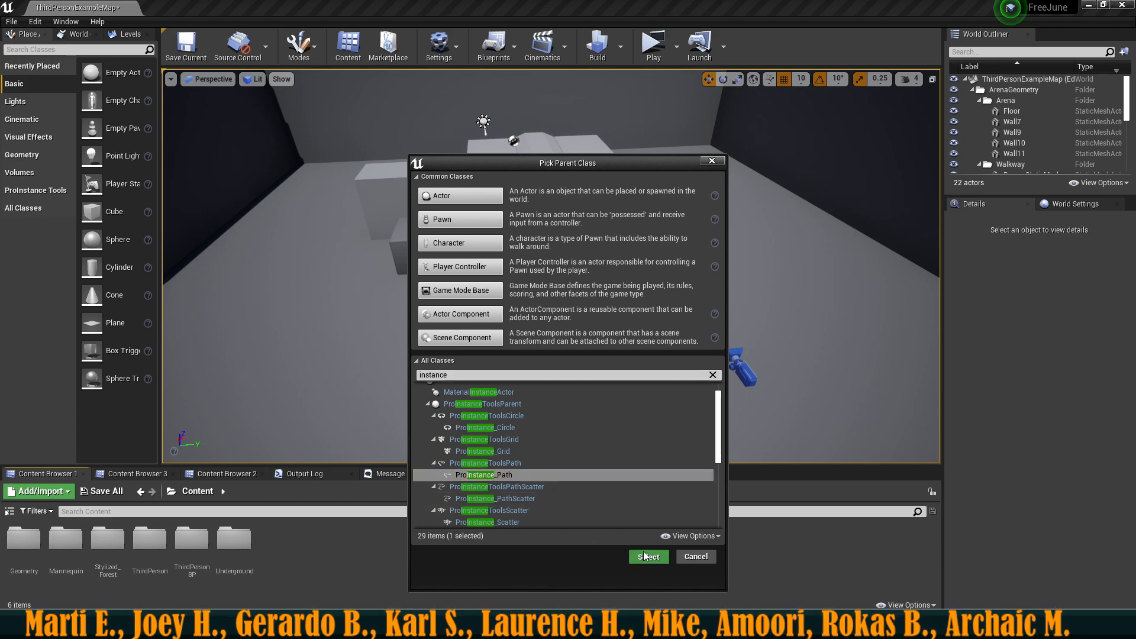
{"action": "left_click", "coordinate": [647, 556]}
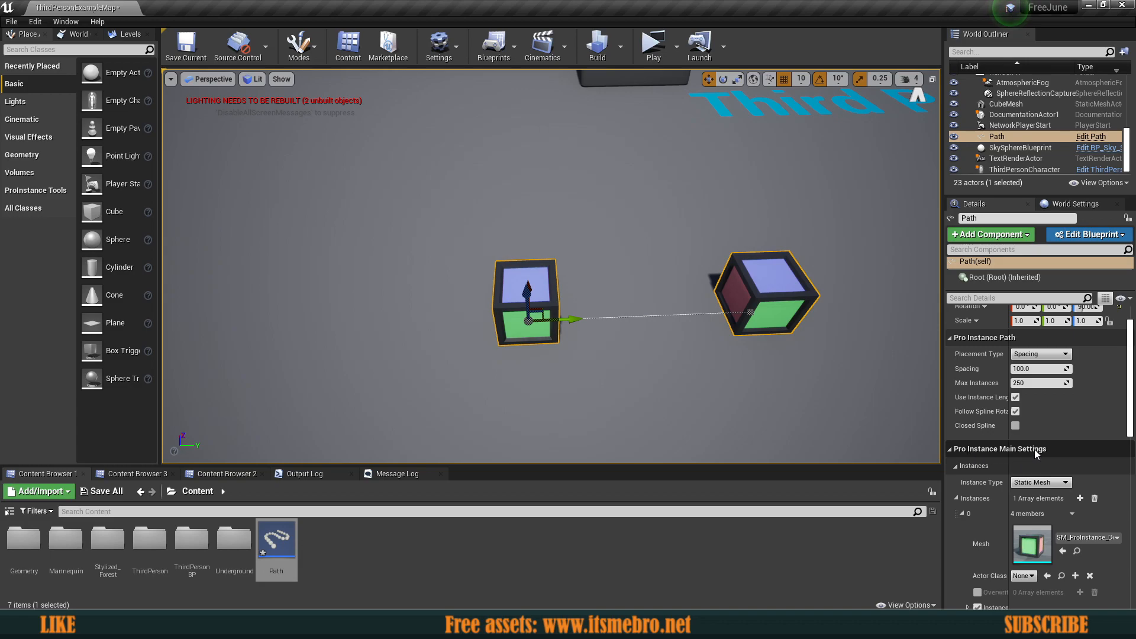
- Place the Path blueprint in the level and search 'all' in its Mesh asset picker
{"action": "scroll", "scroll_direction": "down", "scroll_amount": 3}
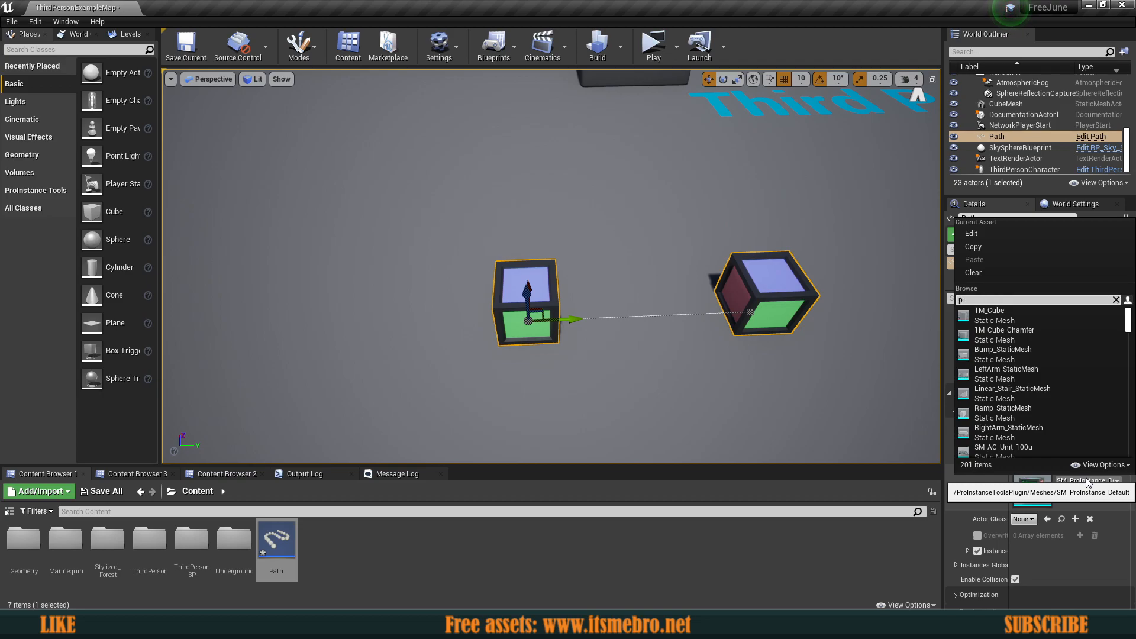
{"action": "type", "text": "all"}
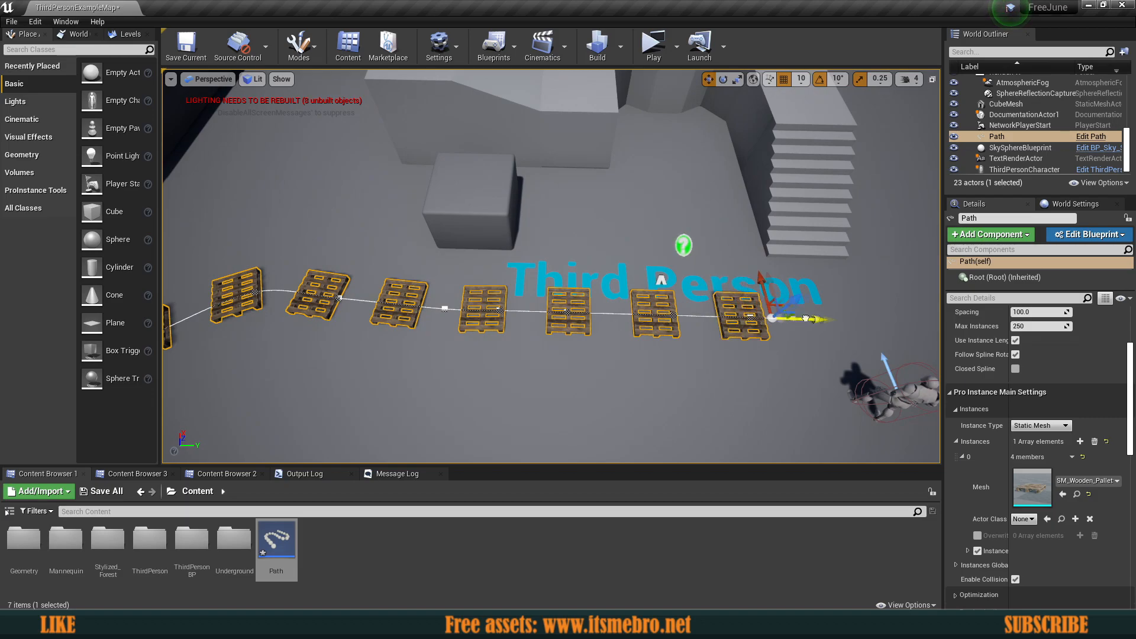
{"action": "scroll", "scroll_direction": "up", "scroll_amount": 3}
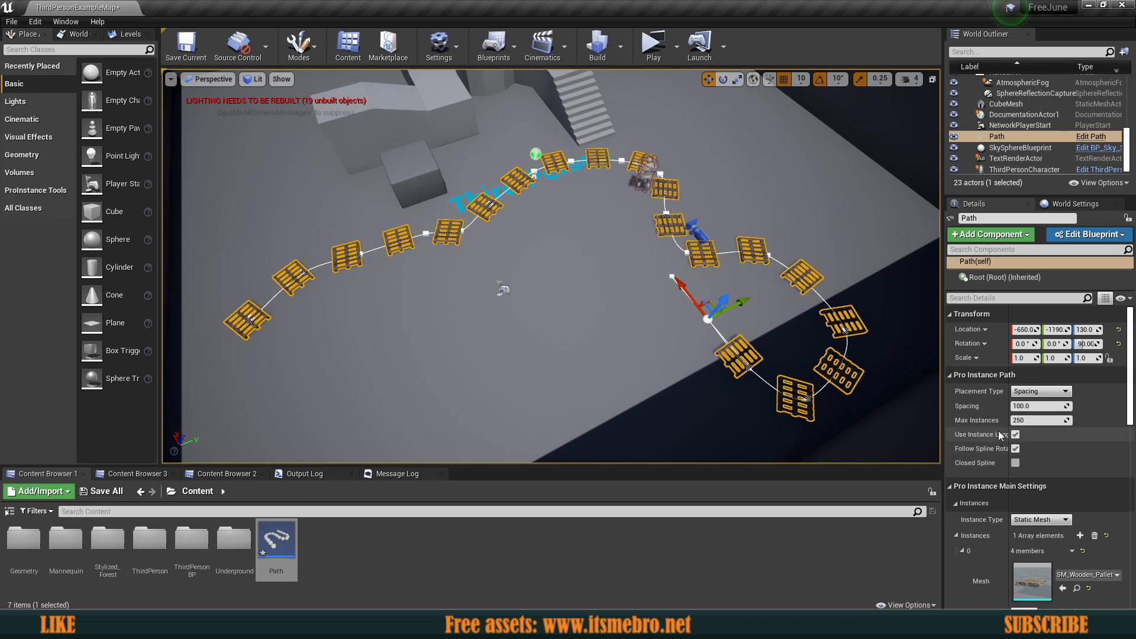
{"action": "mouse_move", "coordinate": [974, 391]}
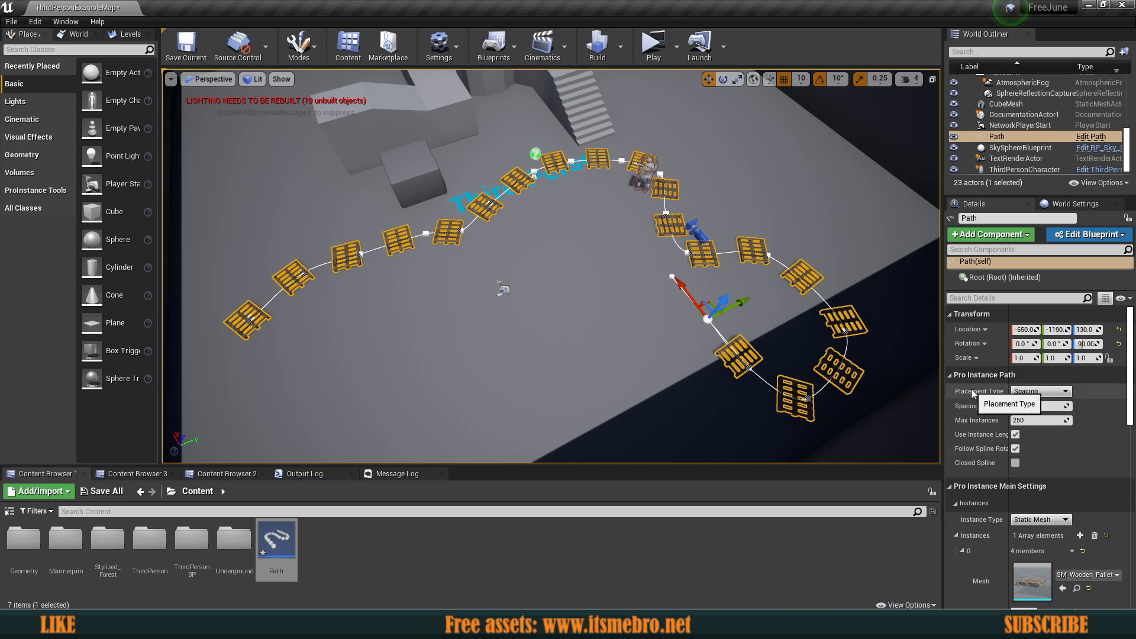
- Try Spline Point placement for the pallets, then return to Spacing-based placement
{"action": "left_click", "coordinate": [1041, 392]}
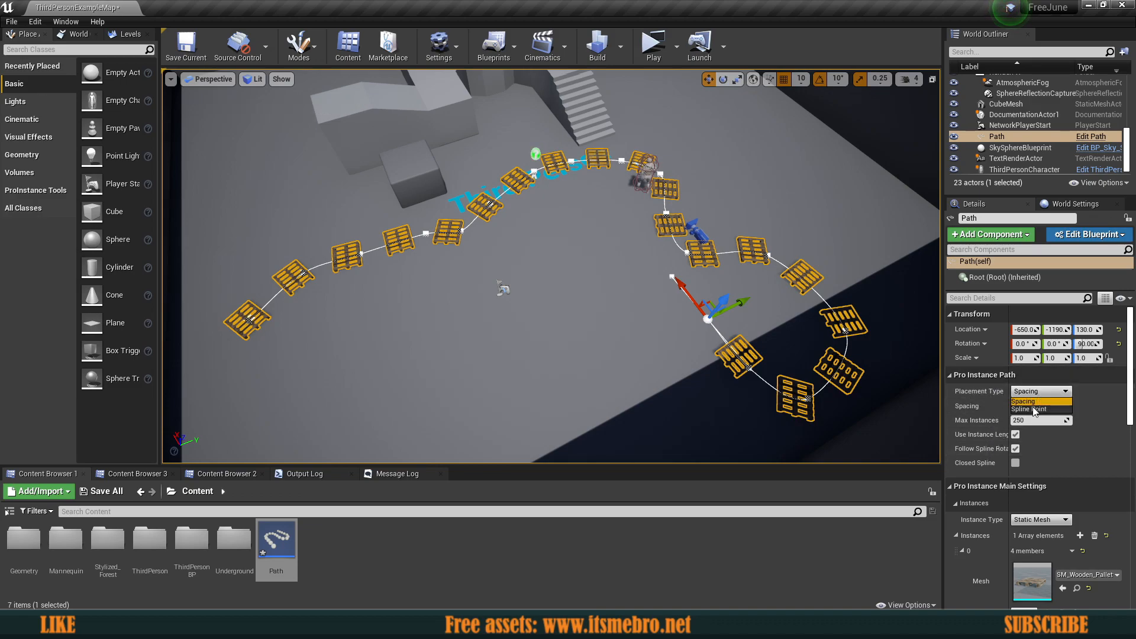
{"action": "left_click", "coordinate": [1030, 409]}
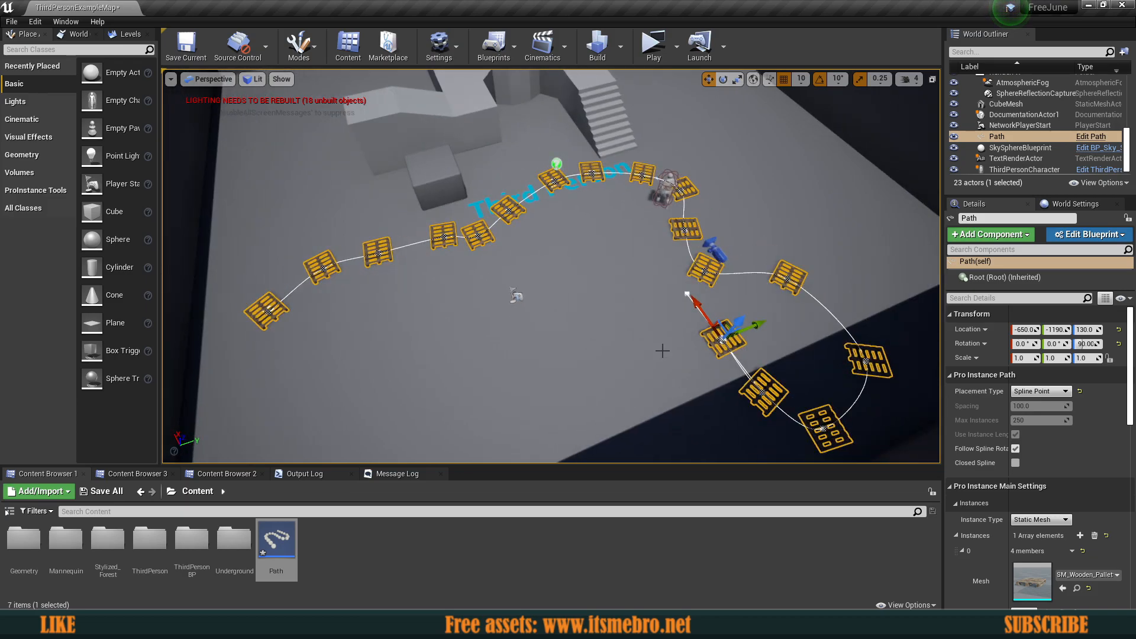
{"action": "scroll", "scroll_direction": "up", "scroll_amount": 3}
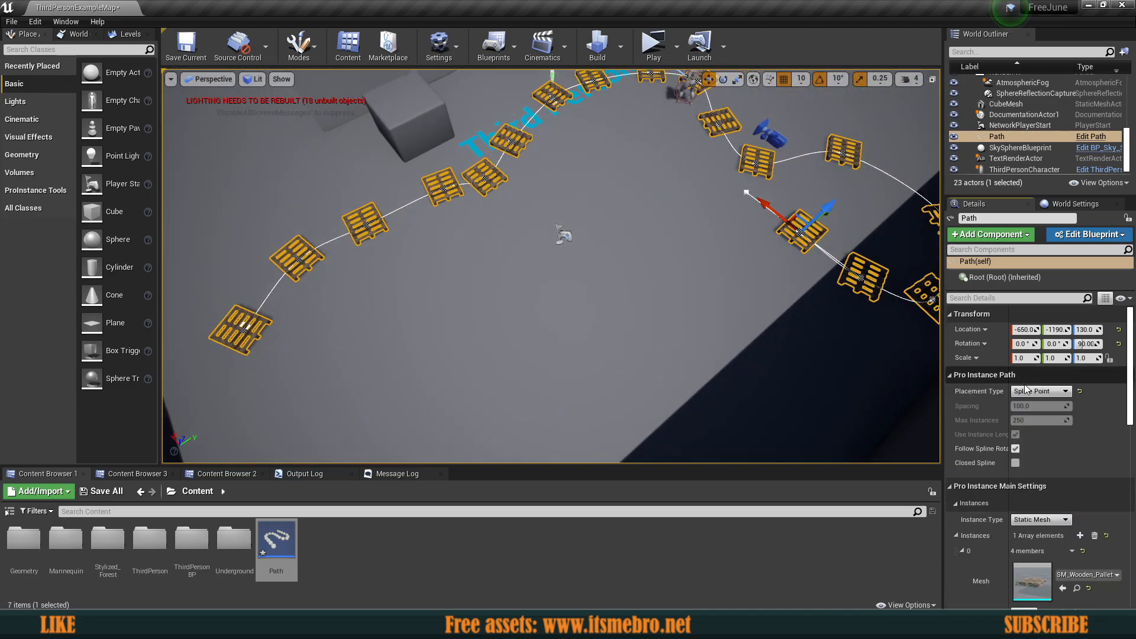
{"action": "left_click", "coordinate": [1039, 392]}
{"action": "type", "text": "10"}
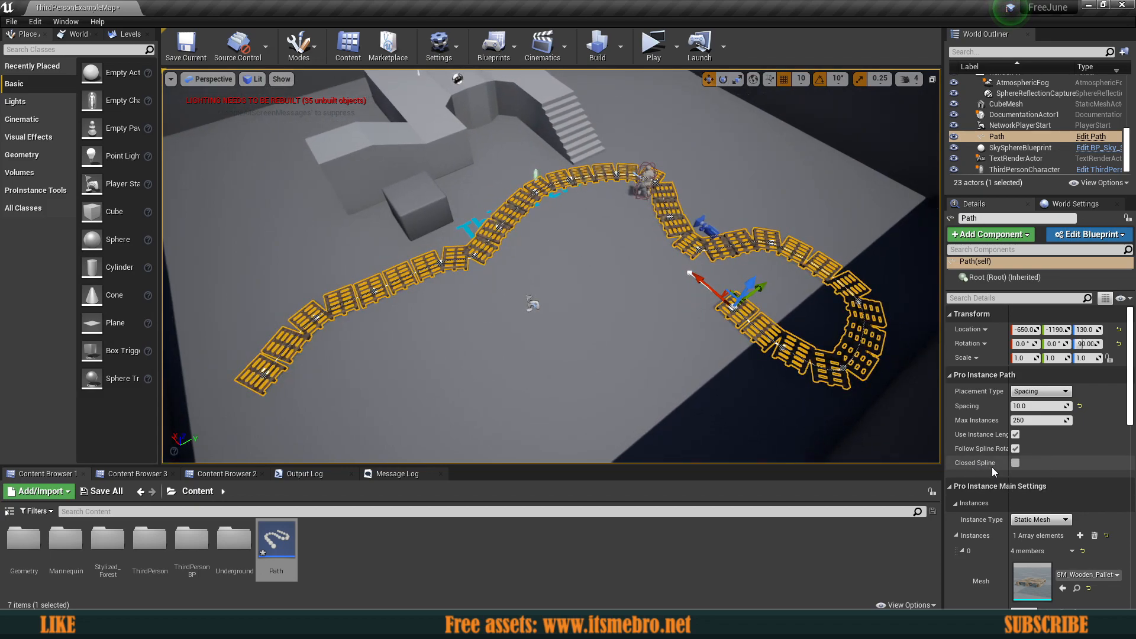
{"action": "mouse_move", "coordinate": [765, 304]}
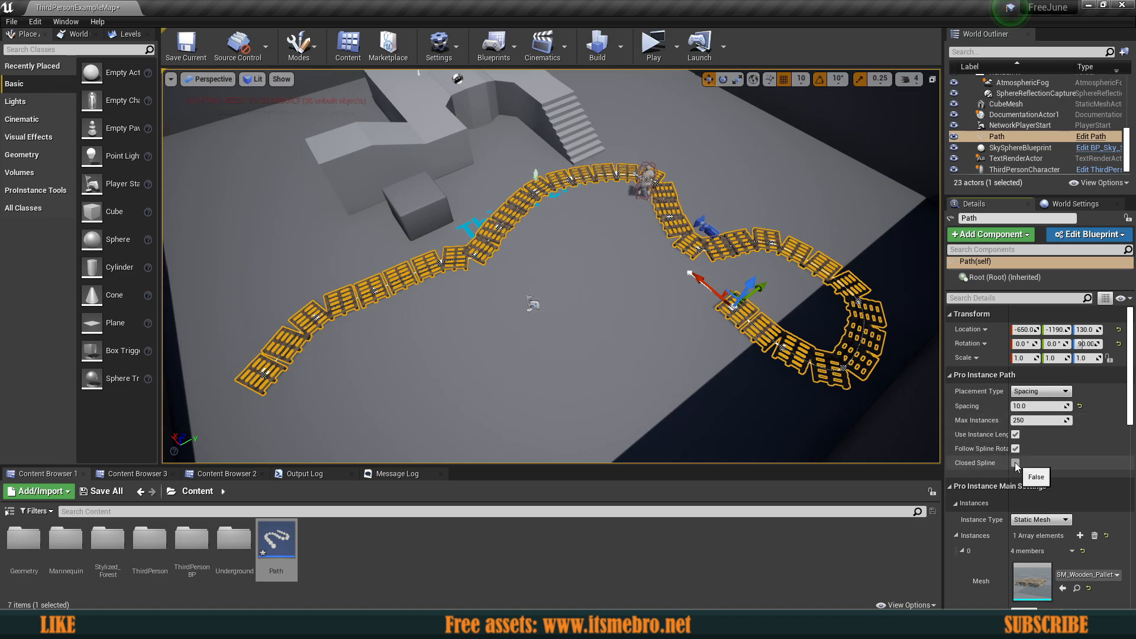
- Tick Closed Spline so the pallet path forms a loop
{"action": "left_click", "coordinate": [1015, 462]}
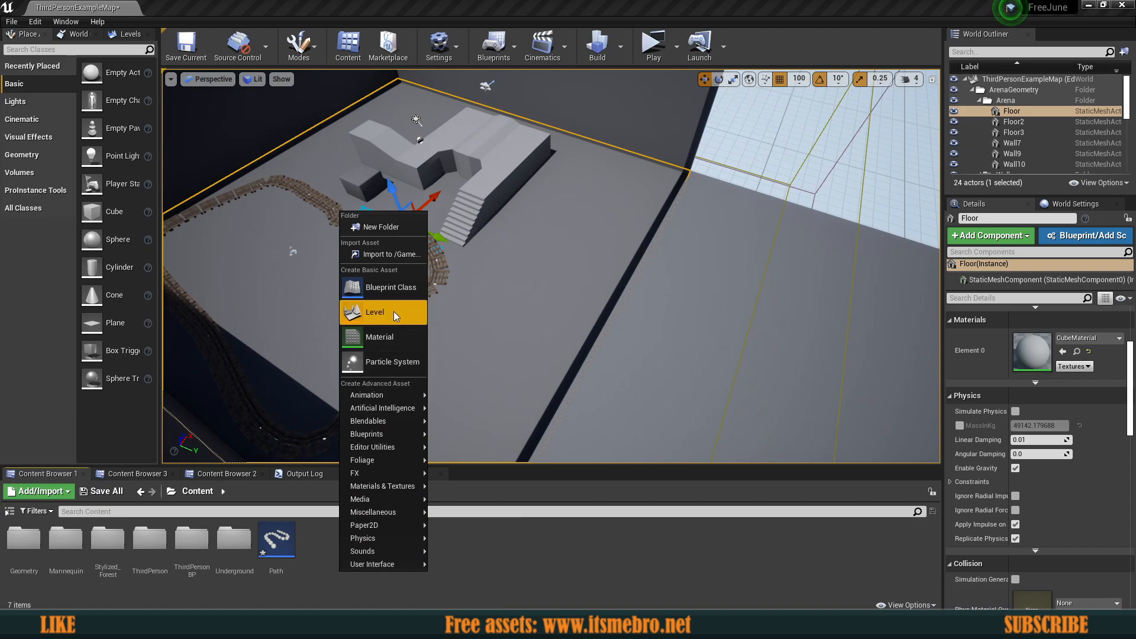
- Create a new Blueprint class, searching 'instance' to find the ProInstance_Scatter parent
{"action": "left_click", "coordinate": [390, 286]}
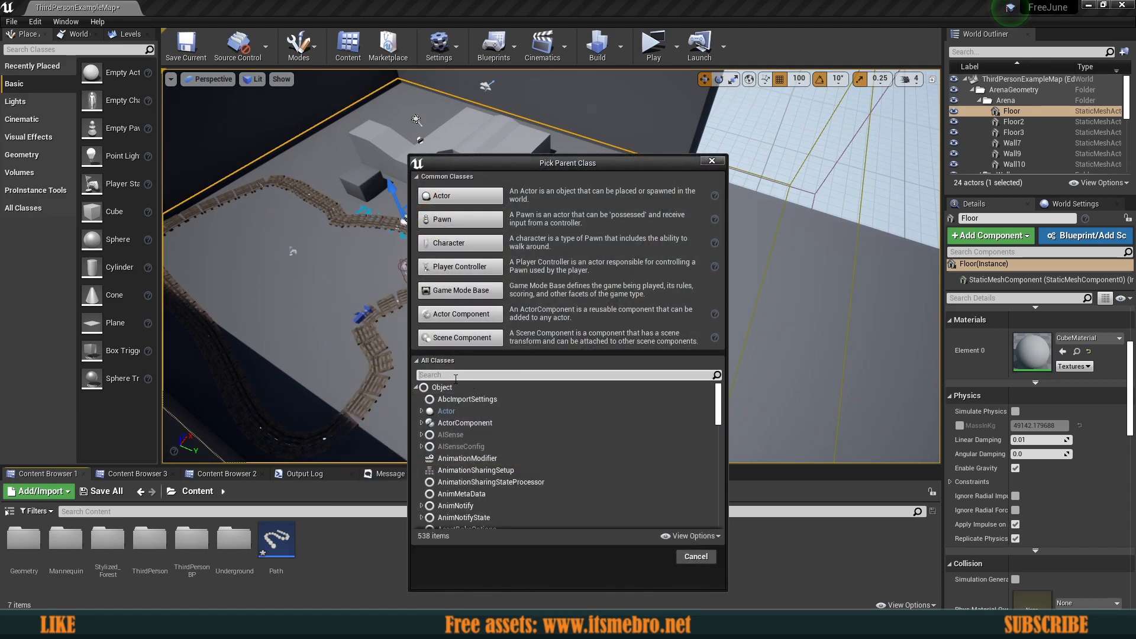
{"action": "type", "text": "instance"}
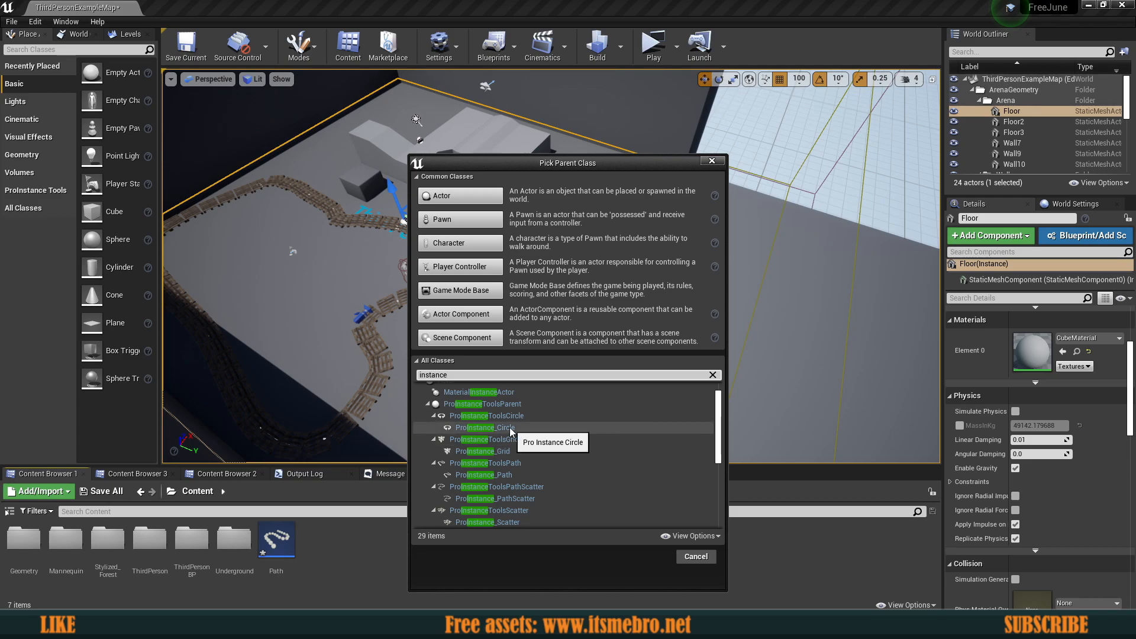
{"action": "scroll", "scroll_direction": "down", "scroll_amount": 3}
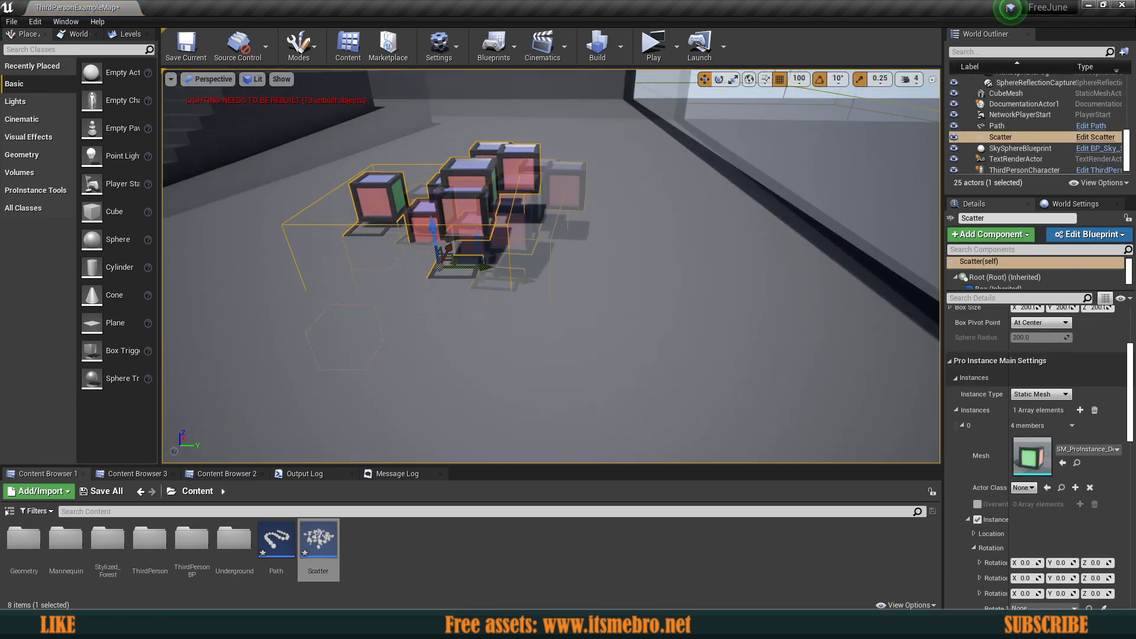
- Set the Scatter actor's instance mesh to a rock found by searching 'rock'
{"action": "left_click", "coordinate": [1042, 393]}
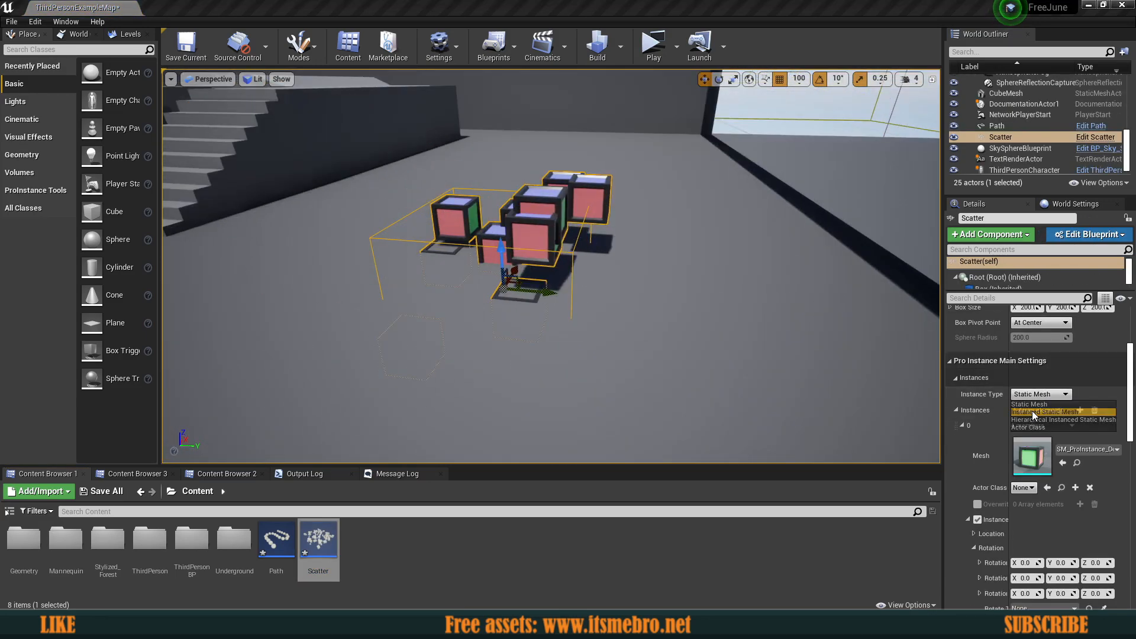
{"action": "left_click", "coordinate": [1078, 457]}
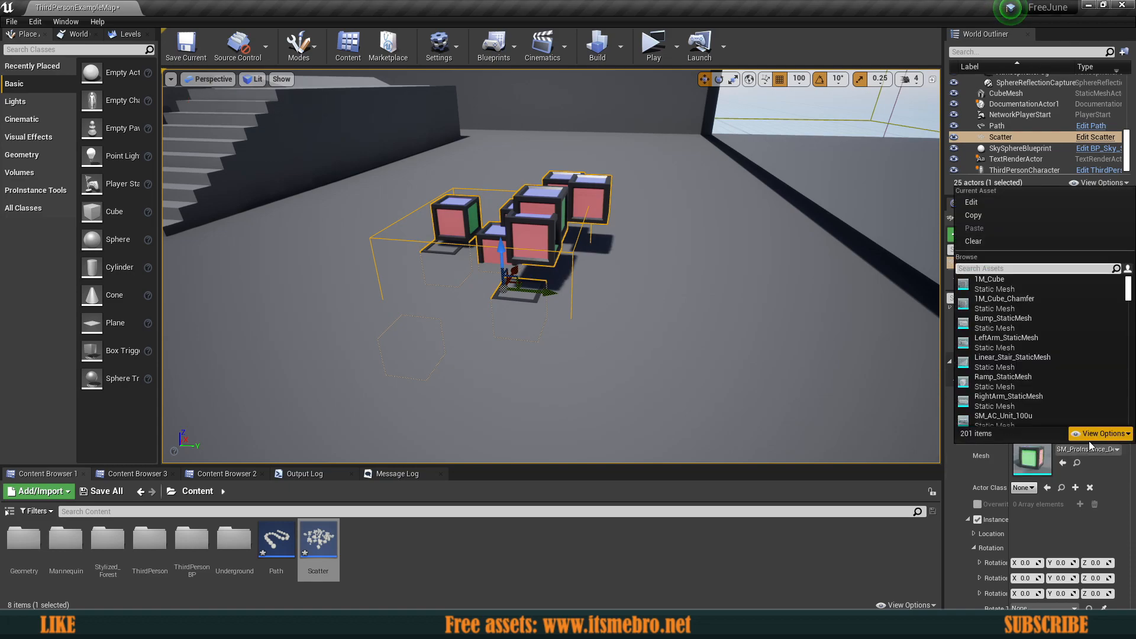
{"action": "type", "text": "rock"}
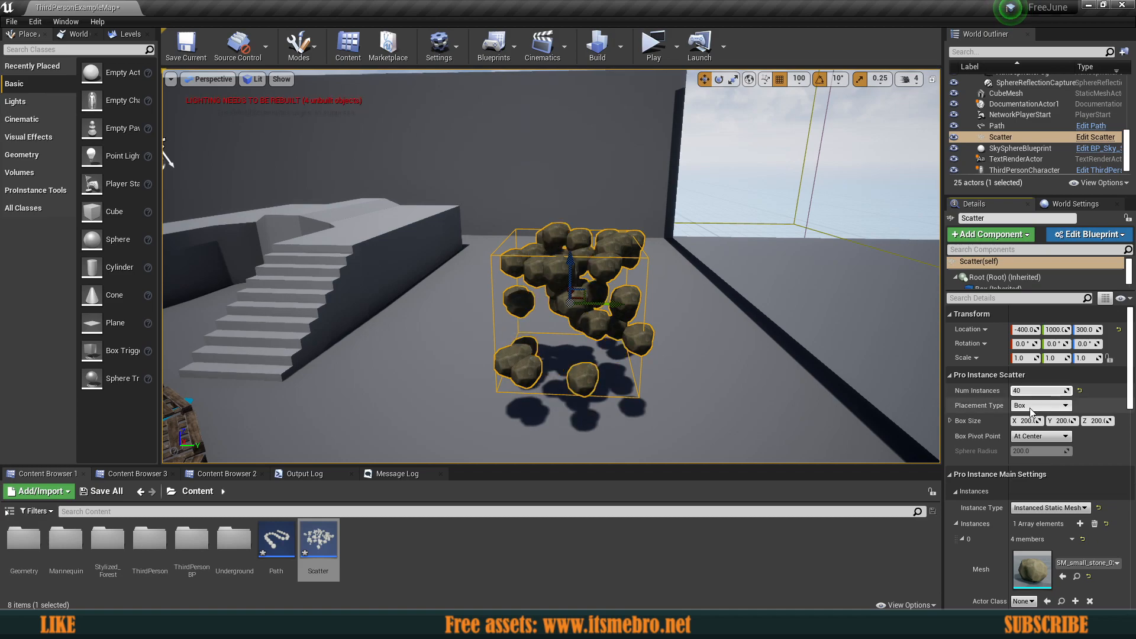
- Try Sphere placement and At Corner pivot, then return to a Box scatter with centered pivot
{"action": "left_click", "coordinate": [1067, 405]}
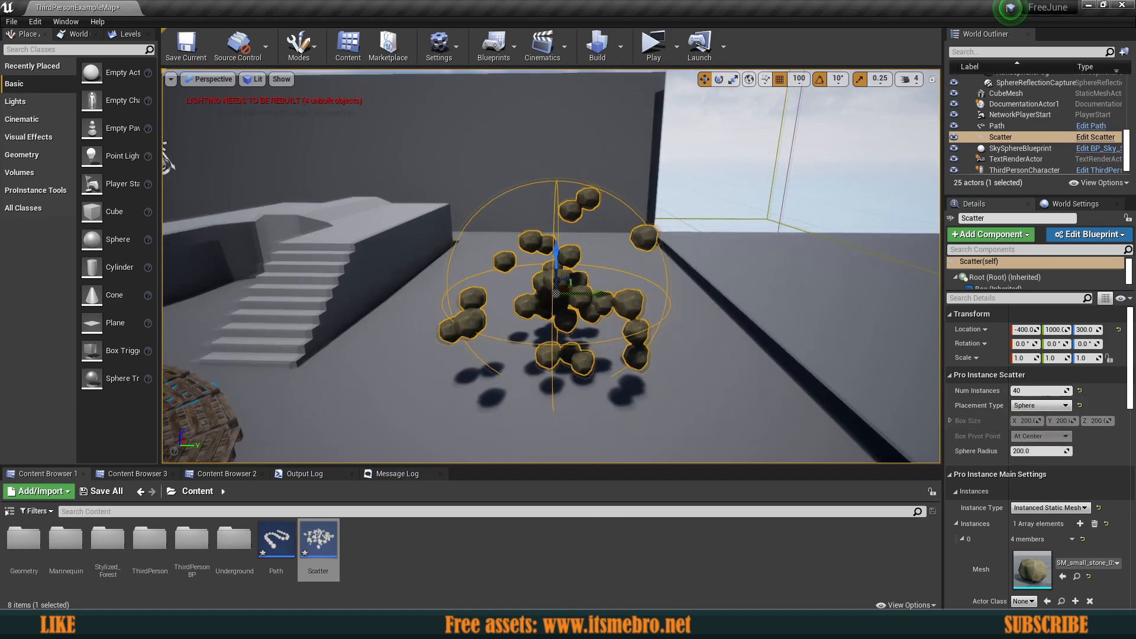
{"action": "left_click", "coordinate": [1042, 405]}
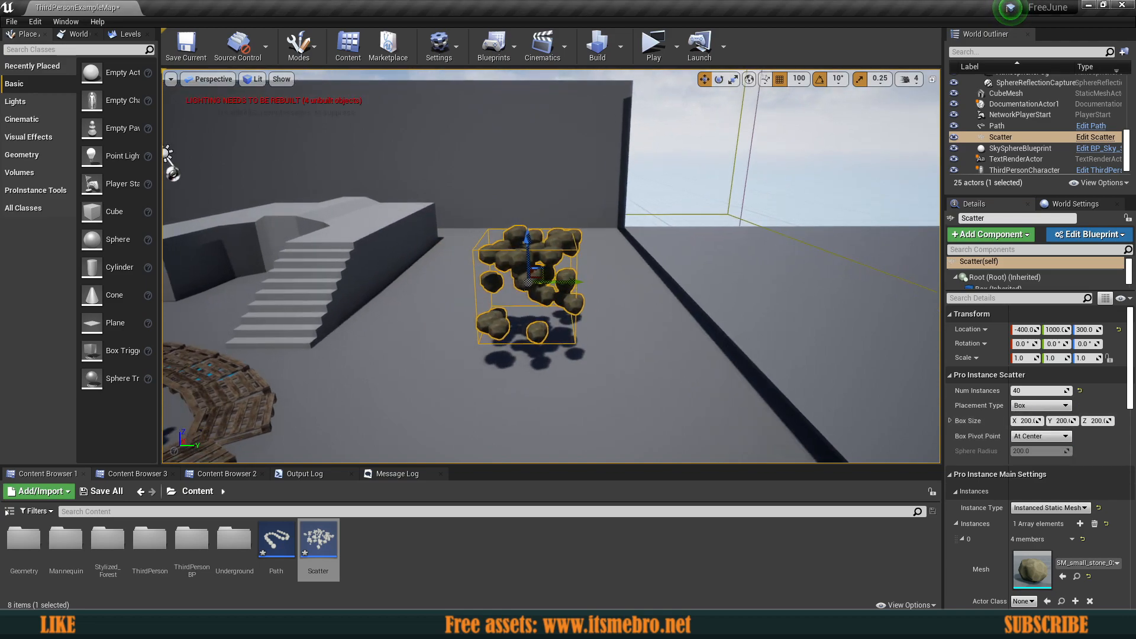
{"action": "left_click", "coordinate": [1042, 435]}
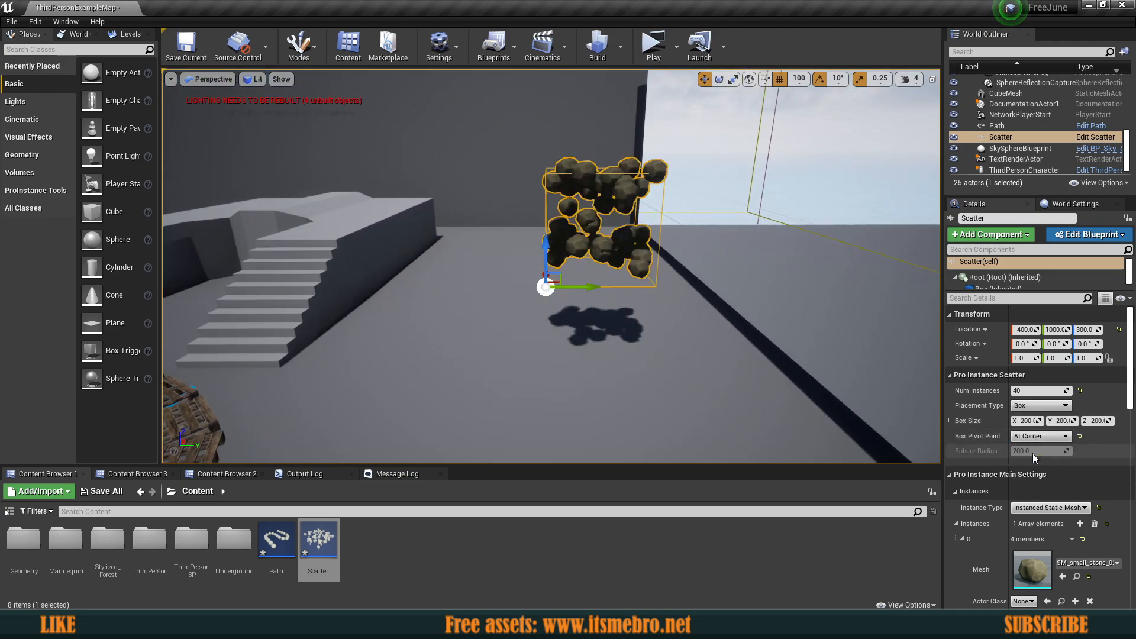
{"action": "left_click", "coordinate": [1040, 436]}
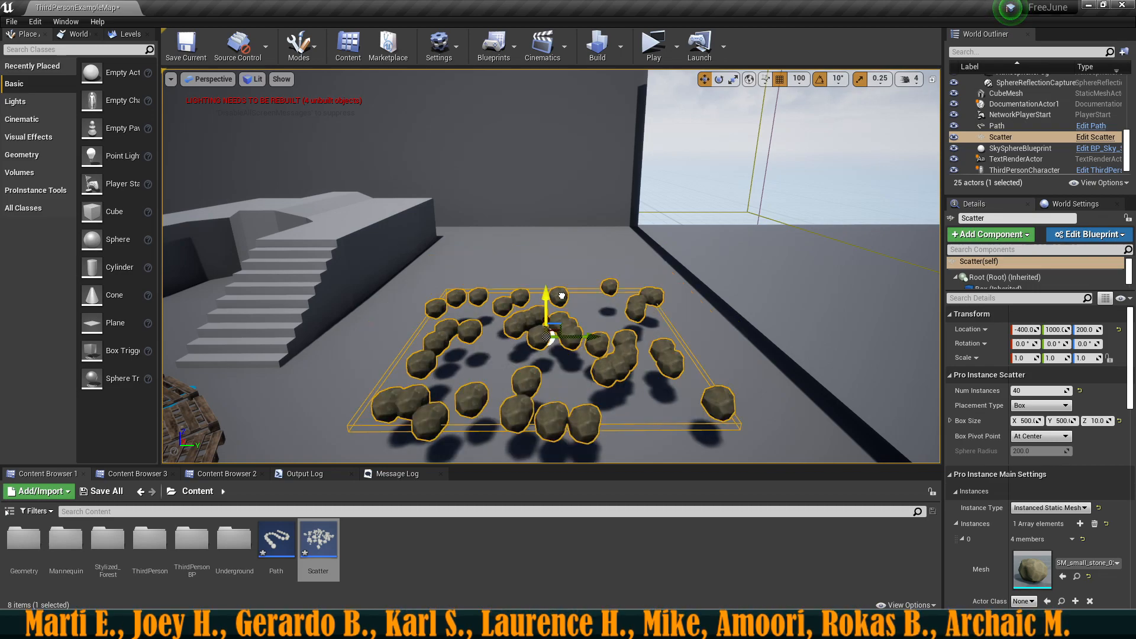
{"action": "left_click", "coordinate": [799, 80]}
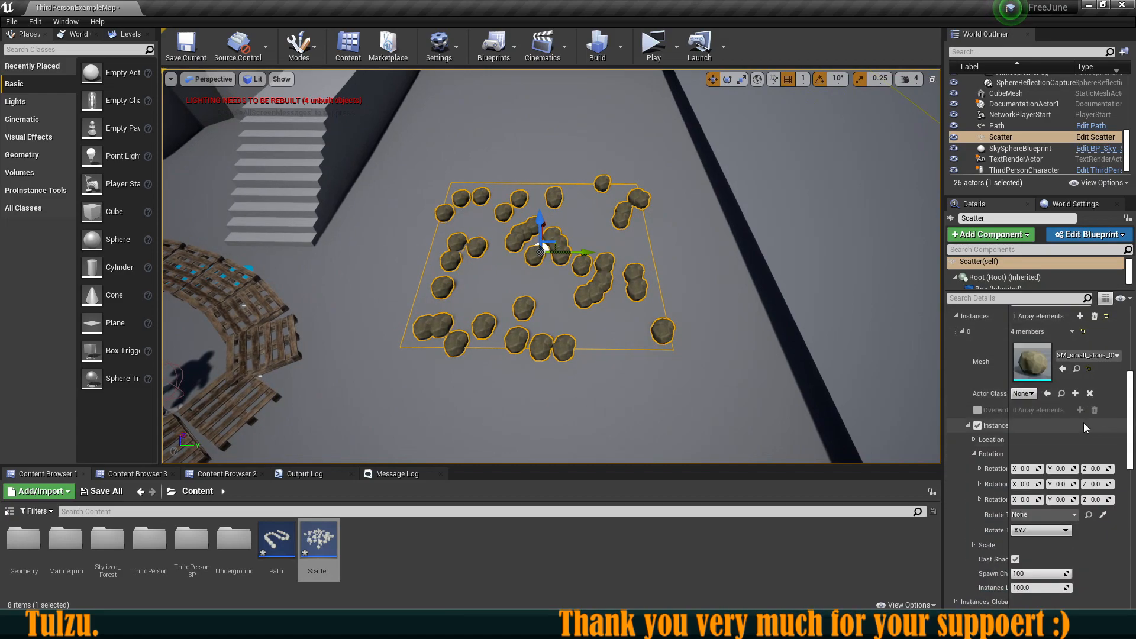
- Restore Spawn Chance to 100 and set the Randomization seed to 45 for a new rock layout
{"action": "scroll", "scroll_direction": "down", "scroll_amount": 3}
{"action": "type", "text": "50"}
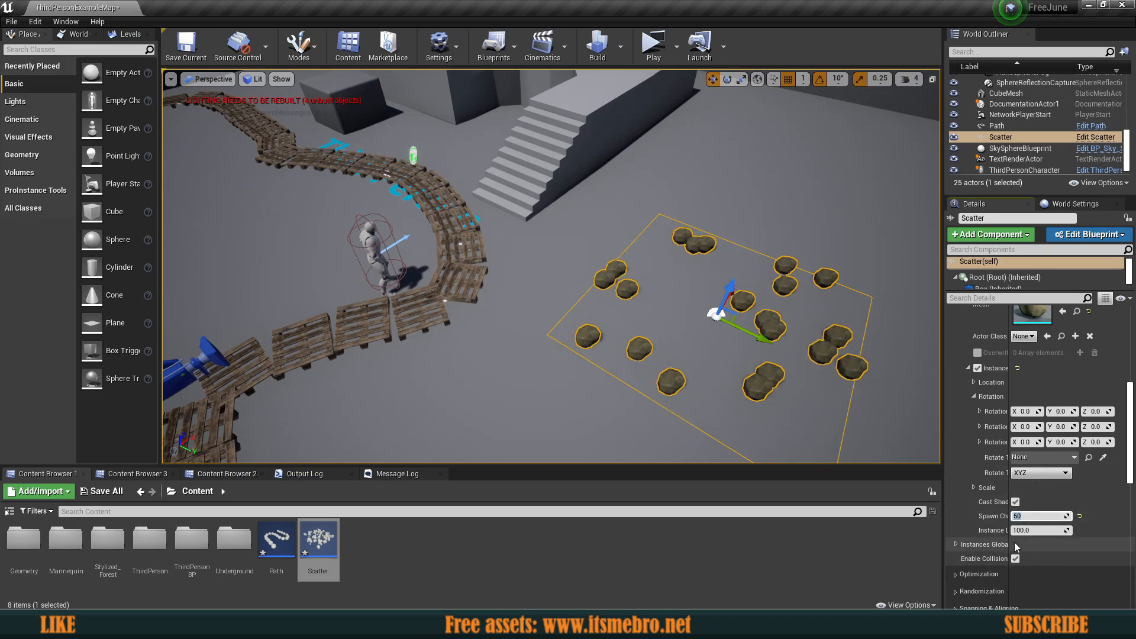
{"action": "left_click", "coordinate": [651, 47]}
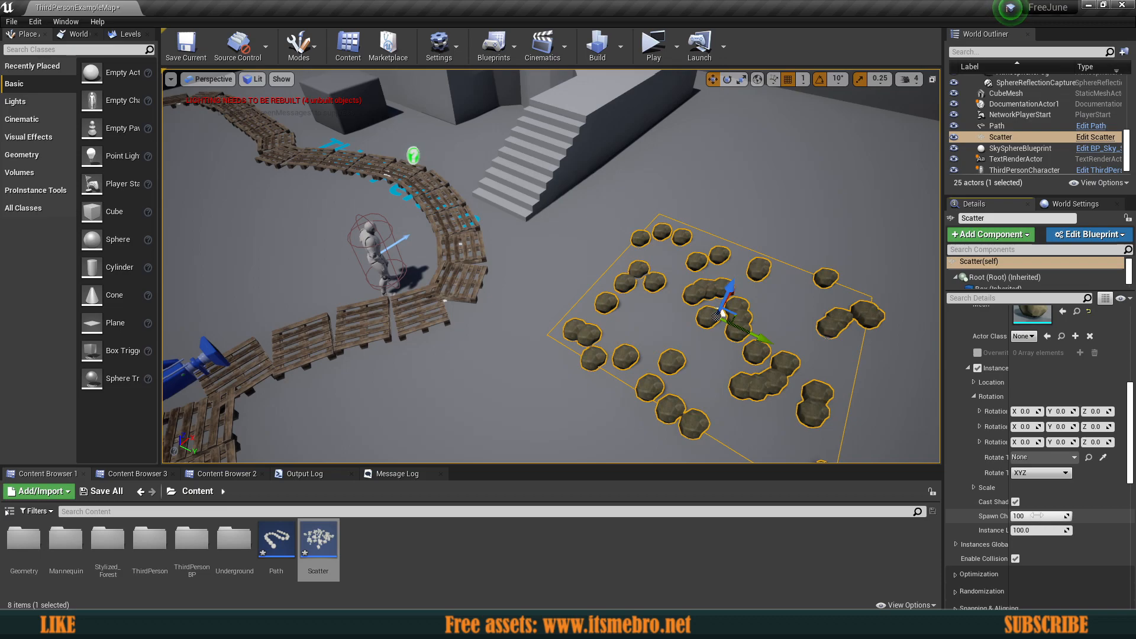
{"action": "scroll", "scroll_direction": "down", "scroll_amount": 3}
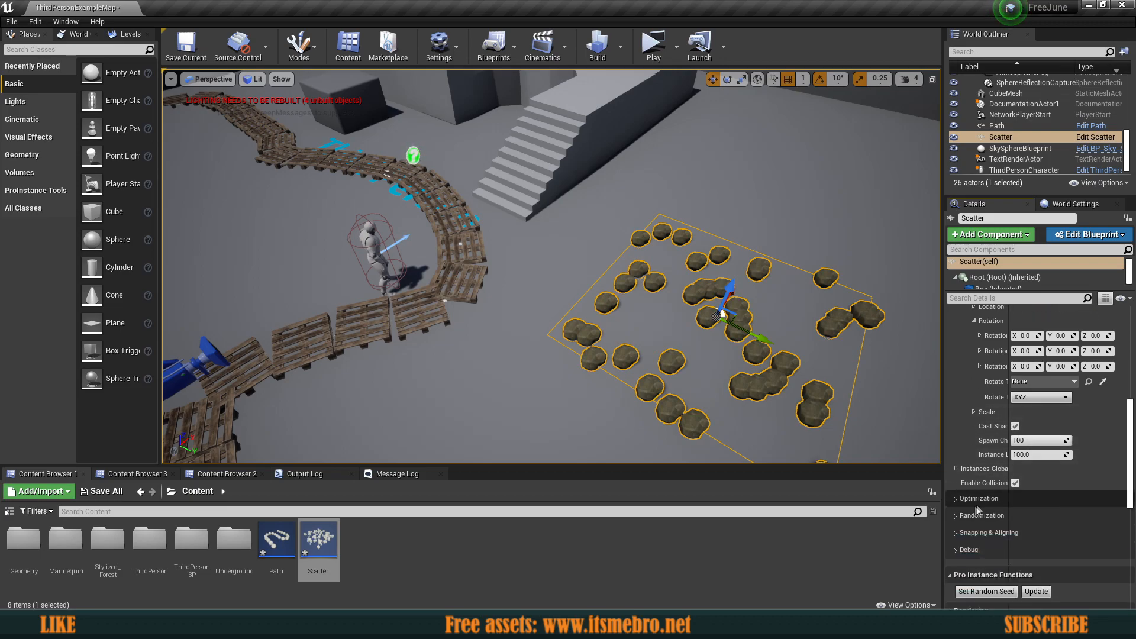
{"action": "left_click", "coordinate": [980, 514]}
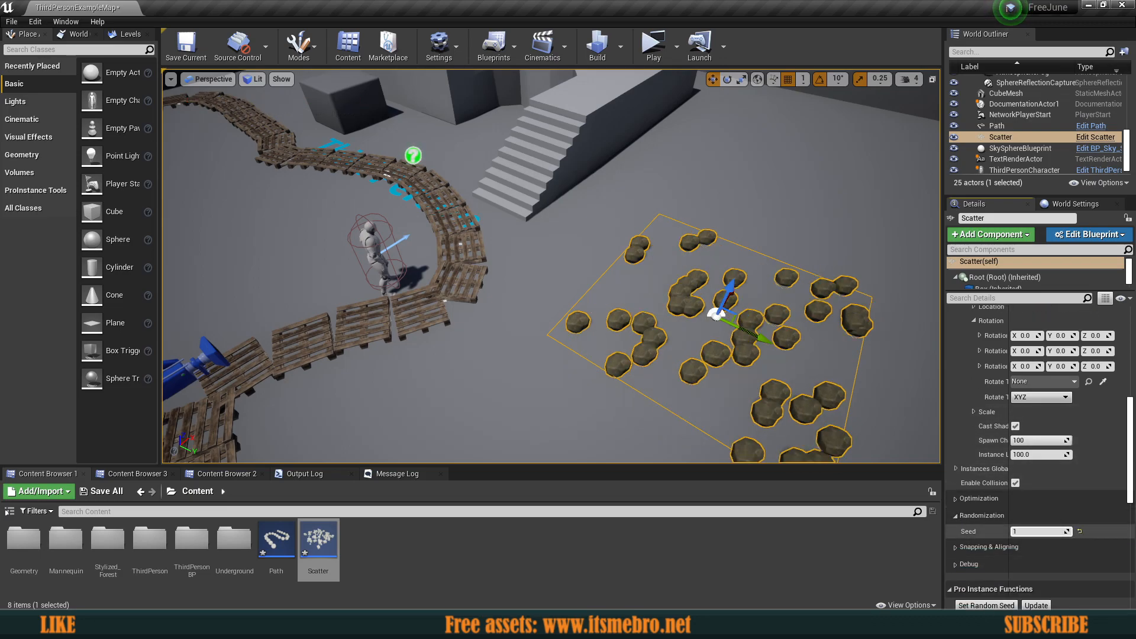
{"action": "left_click", "coordinate": [985, 605]}
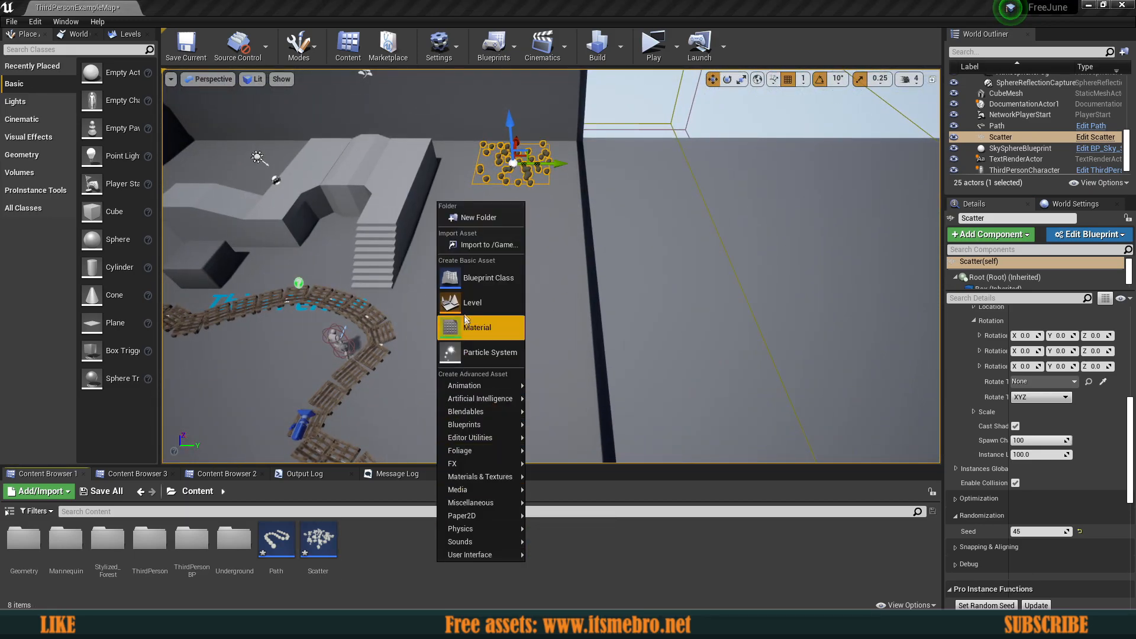
- Create a Grid blueprint with Pro Instance Grid as parent and select it in the level
{"action": "left_click", "coordinate": [488, 277]}
{"action": "type", "text": "instance"}
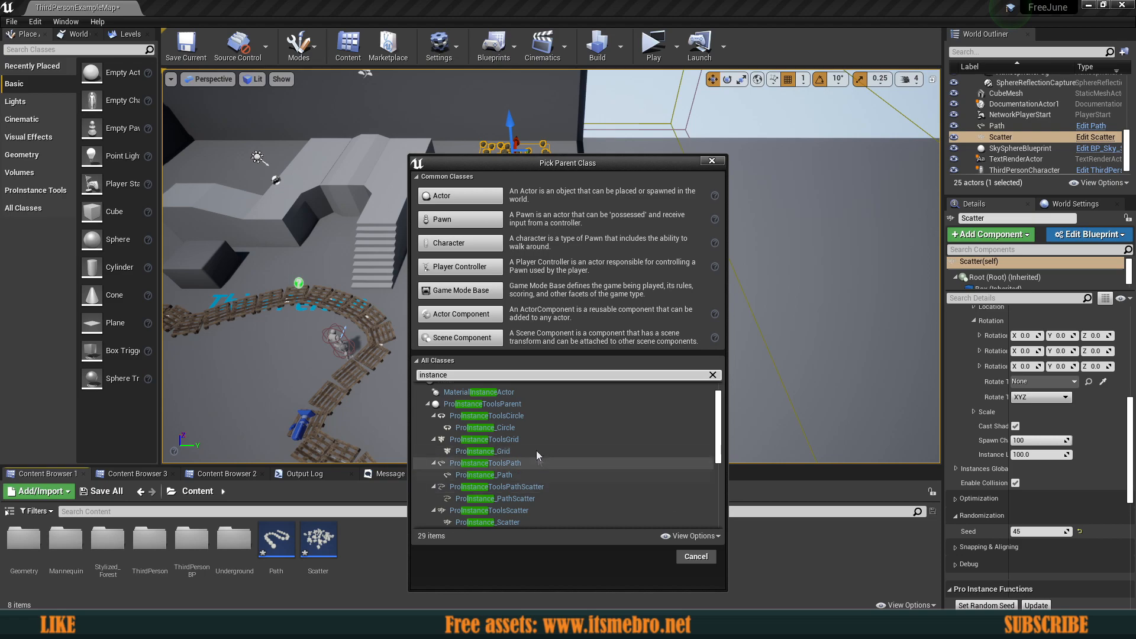
{"action": "left_click", "coordinate": [483, 451]}
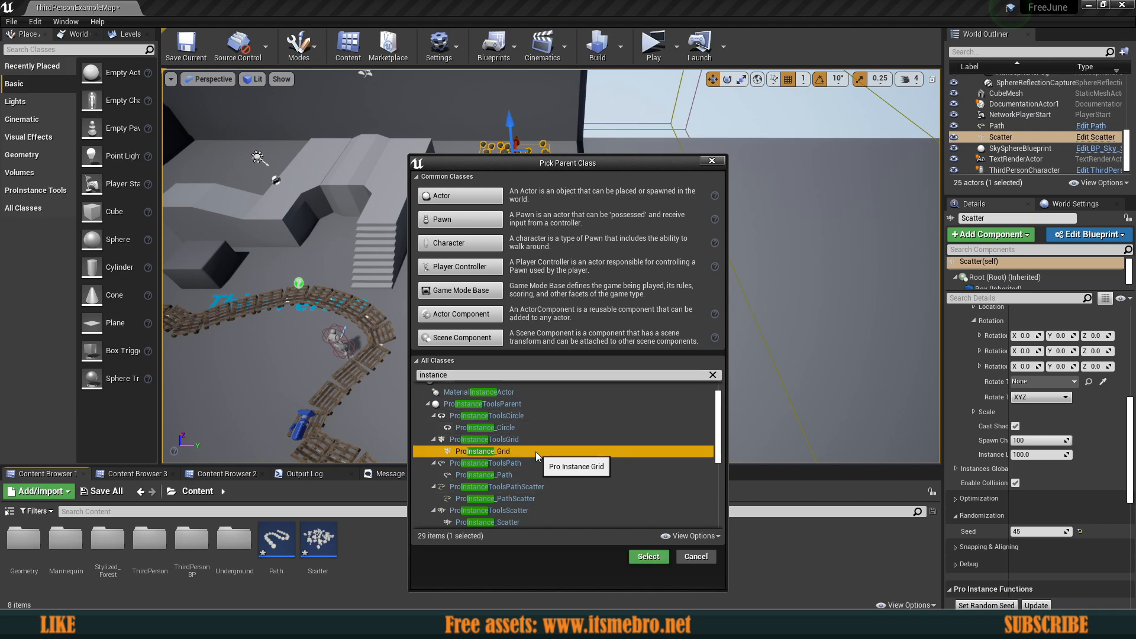
{"action": "left_click", "coordinate": [648, 556]}
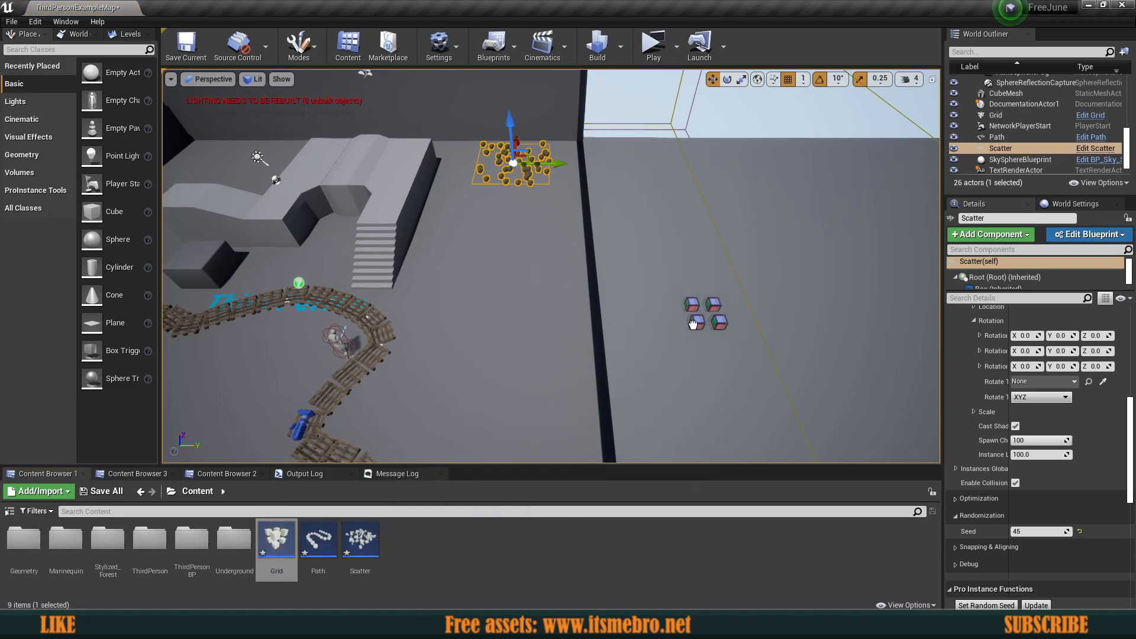
{"action": "left_click", "coordinate": [996, 115]}
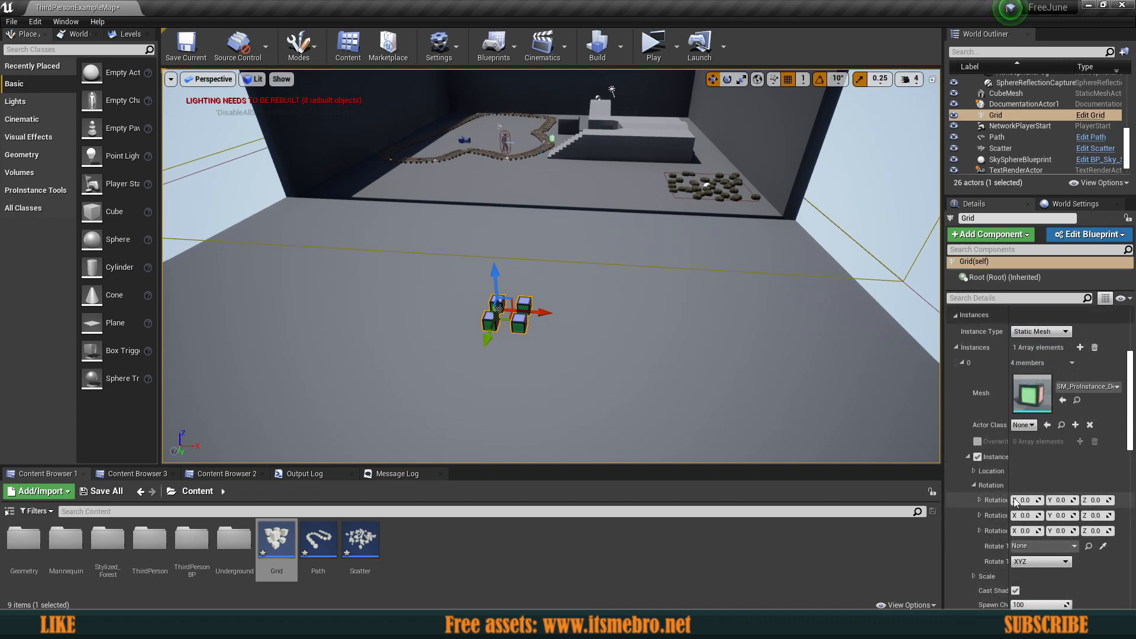
- Set the Grid's Instances mesh to SM_Beam_Thin_100u so the cubes become thin beams
{"action": "scroll", "scroll_direction": "up", "scroll_amount": 3}
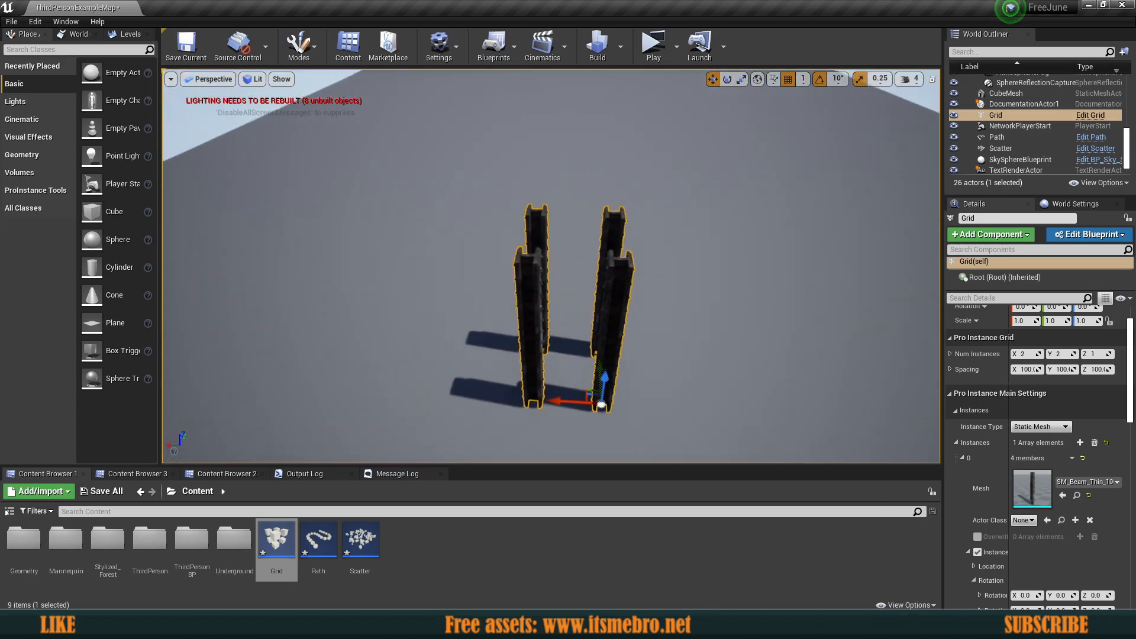
{"action": "left_click", "coordinate": [1042, 428]}
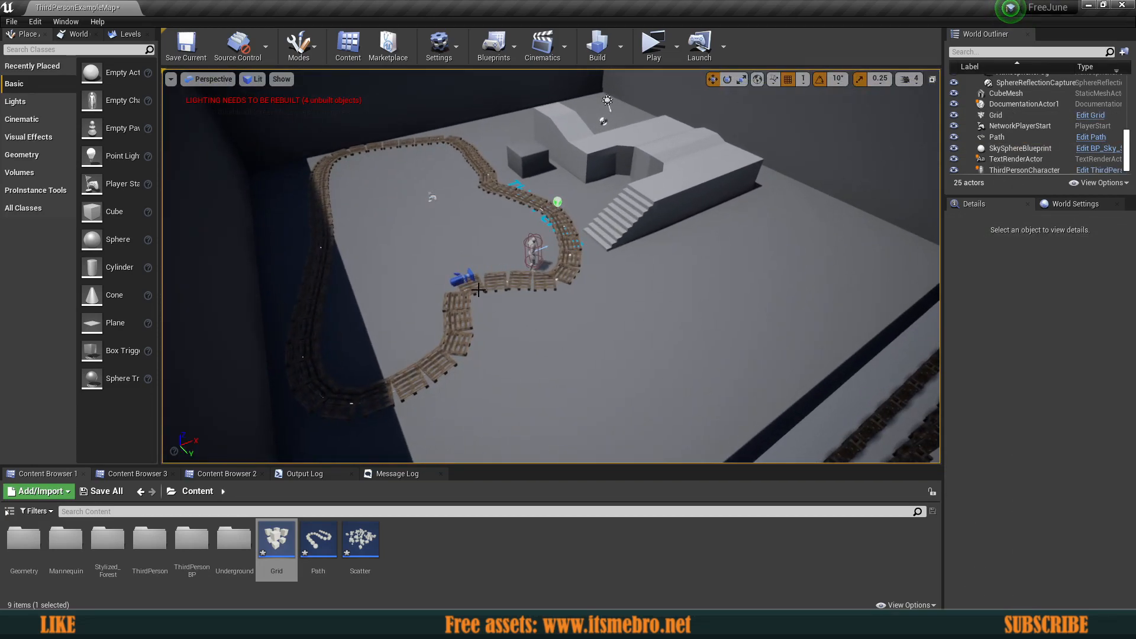
- Set the Pro Instance Grid's Num Instances to X 28, Y 60
{"action": "left_click", "coordinate": [994, 124]}
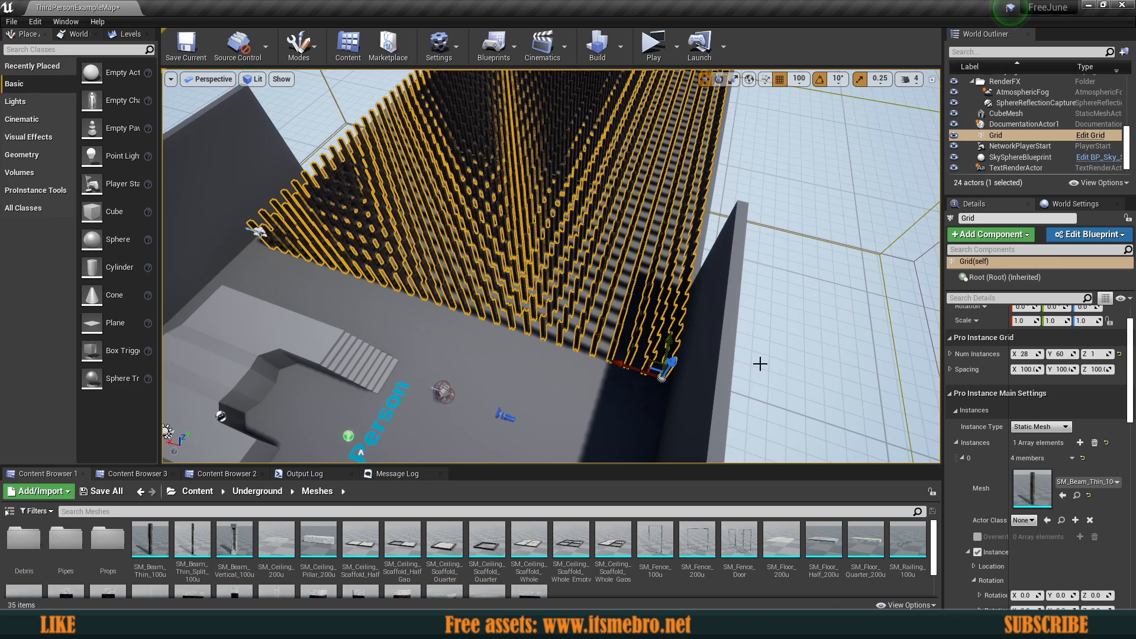
{"action": "mouse_move", "coordinate": [1038, 485]}
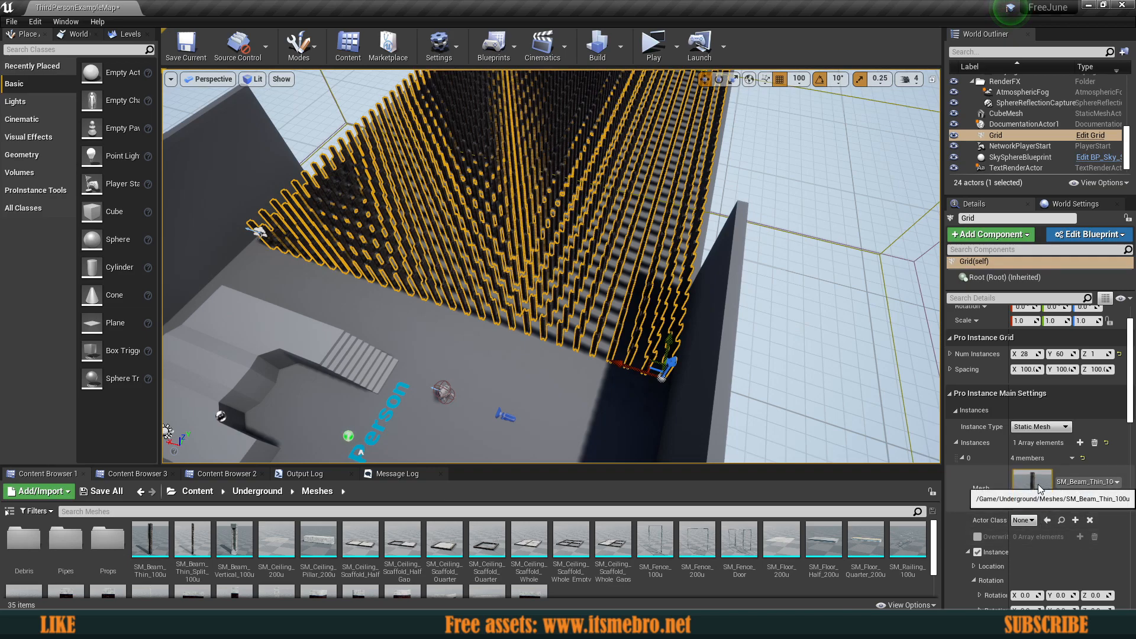
{"action": "mouse_move", "coordinate": [149, 542]}
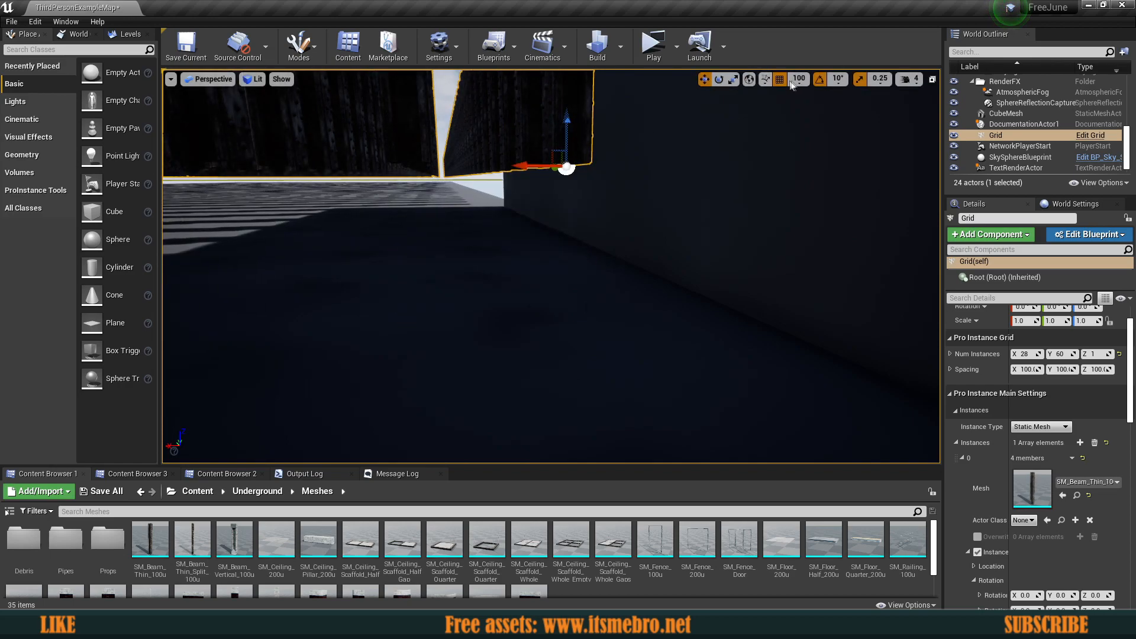
- Change the viewport location snap from 100 to 10, keeping the 28 by 60 beam grid
{"action": "left_click", "coordinate": [799, 79]}
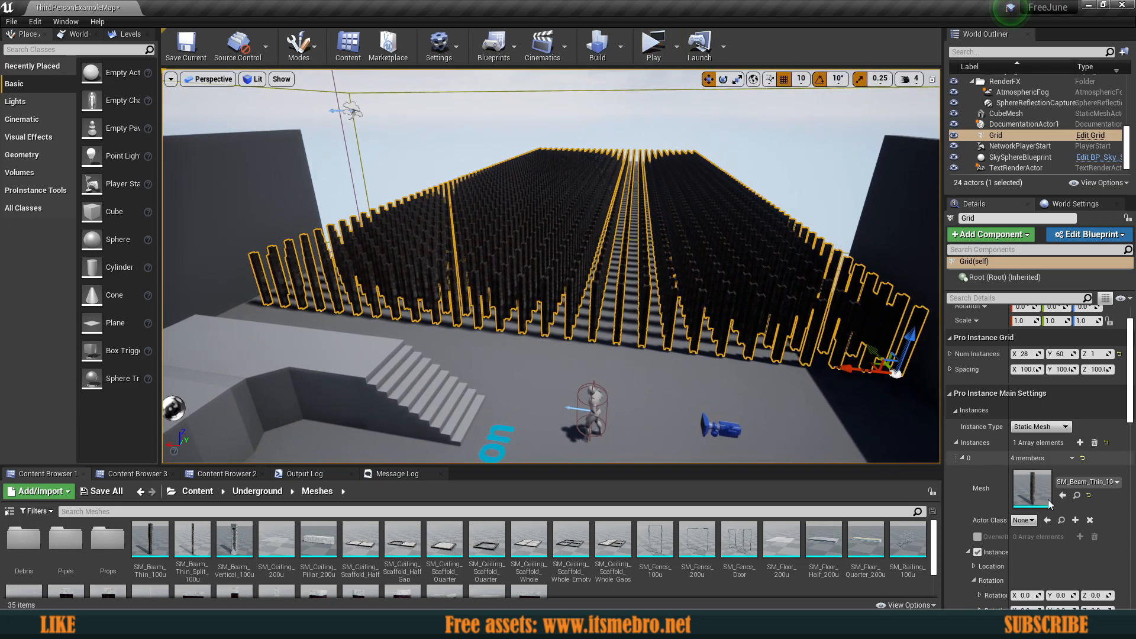
{"action": "scroll", "scroll_direction": "down", "scroll_amount": 3}
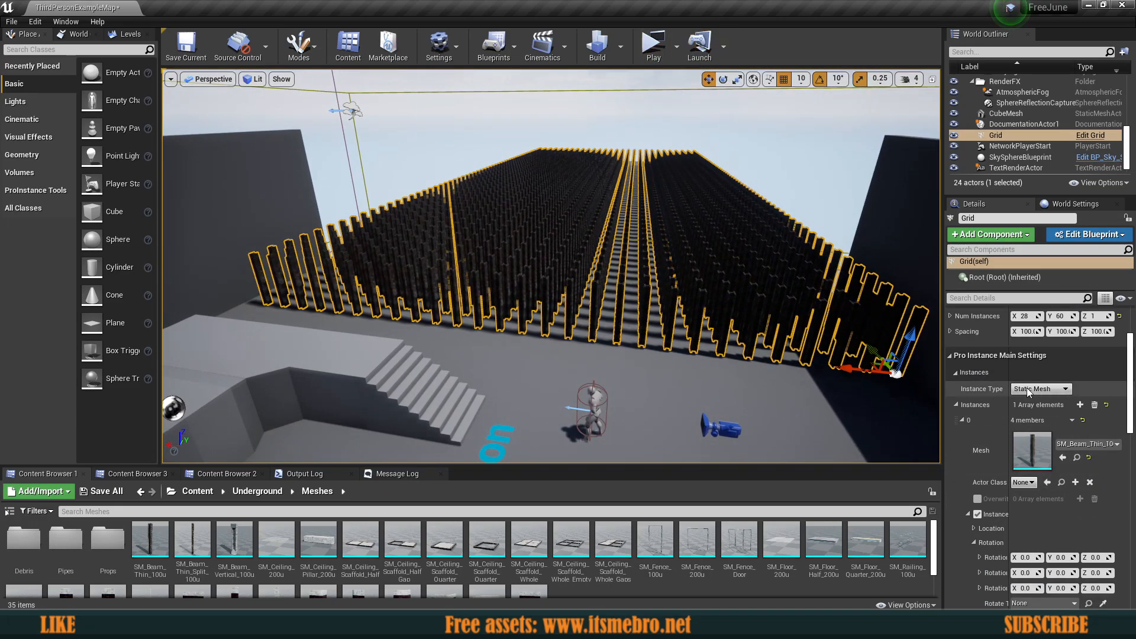
- Set the Grid's Instance Type to Instanced Static Mesh and play the level to test
{"action": "left_click", "coordinate": [651, 40]}
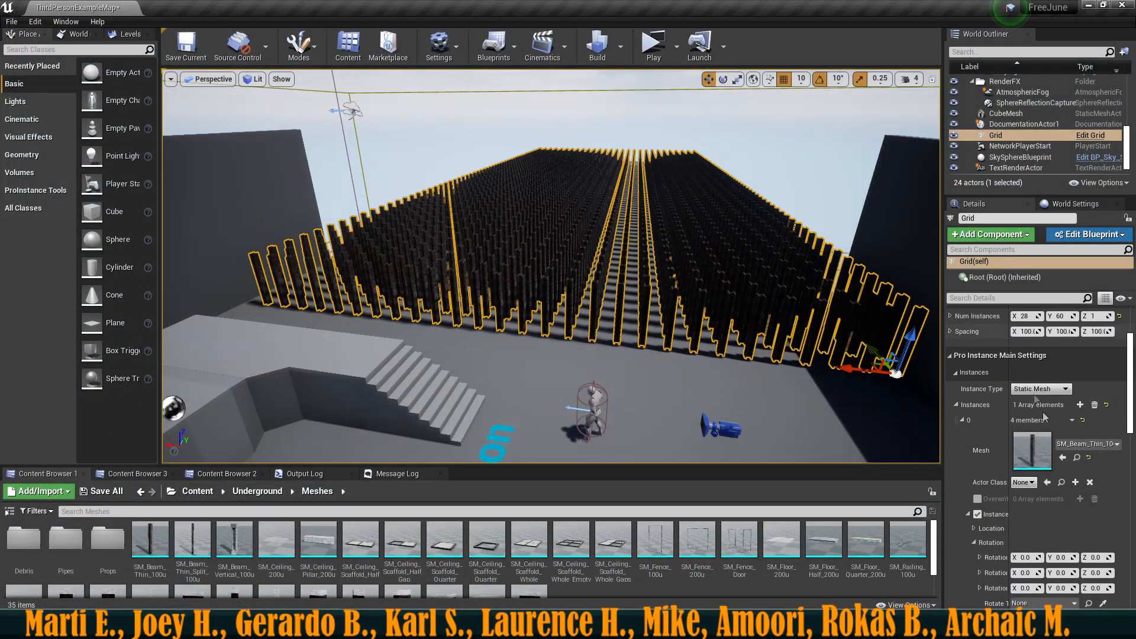
{"action": "left_click", "coordinate": [1040, 390]}
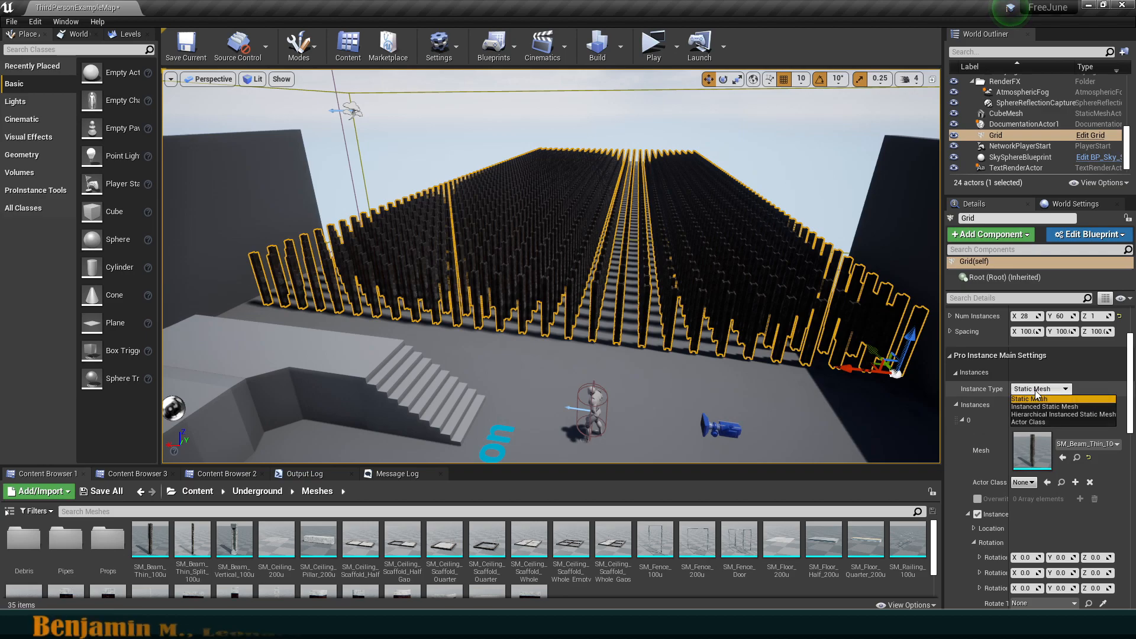
{"action": "left_click", "coordinate": [1046, 406]}
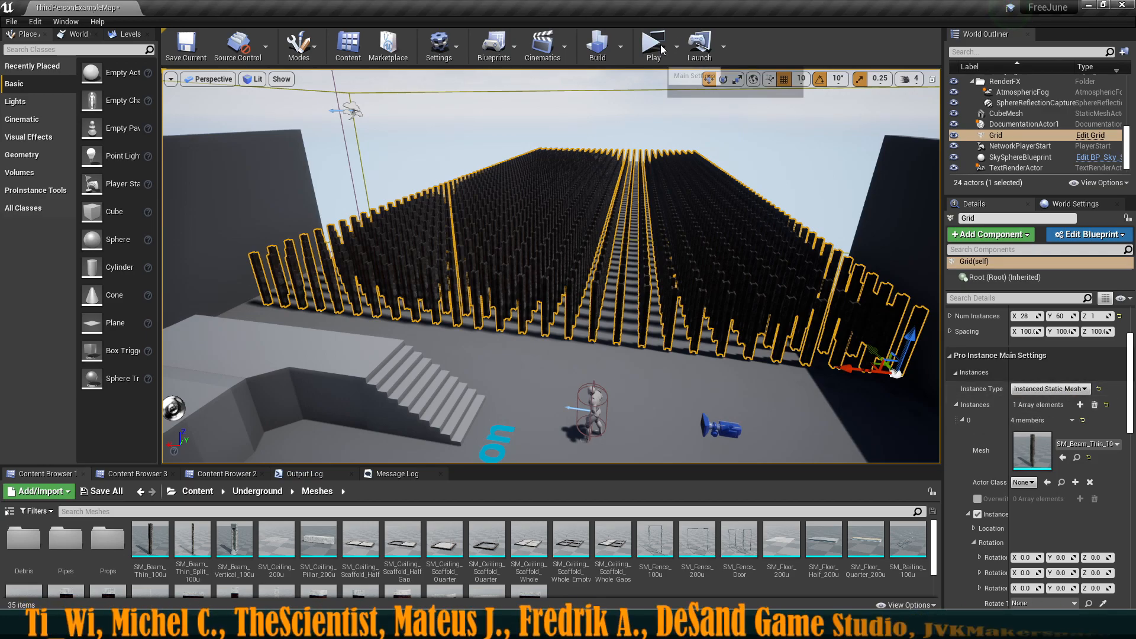
{"action": "left_click", "coordinate": [651, 42]}
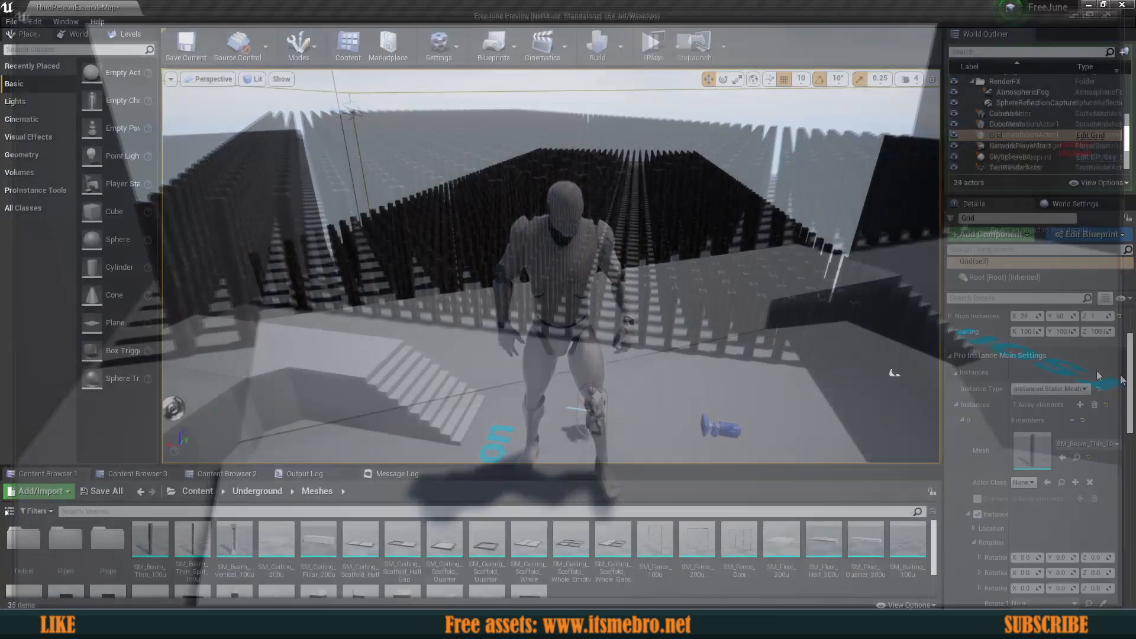
- Switch Instance Type to Hierarchical Instanced Static Mesh and play again to compare
{"action": "left_click", "coordinate": [1050, 389]}
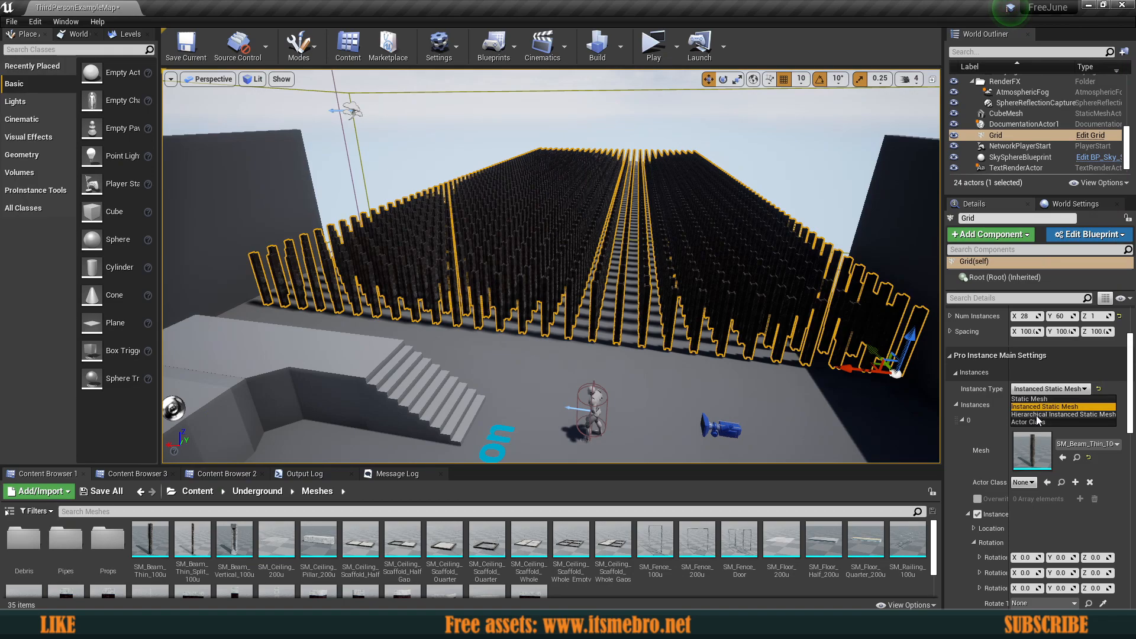
{"action": "left_click", "coordinate": [1063, 414]}
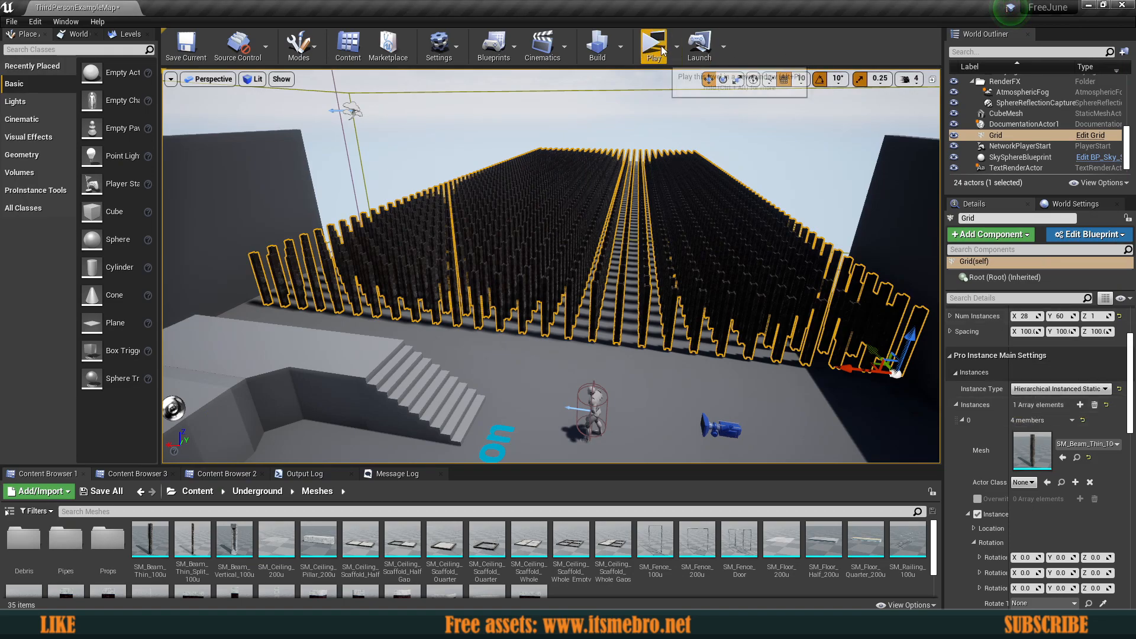
{"action": "left_click", "coordinate": [651, 42]}
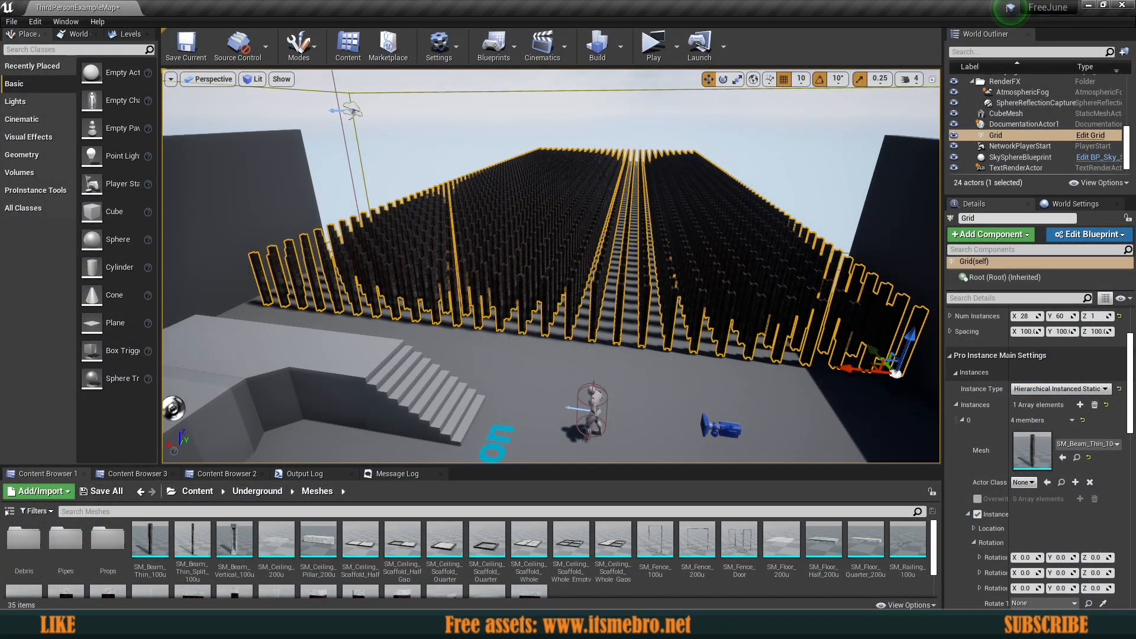
{"action": "scroll", "scroll_direction": "down", "scroll_amount": 3}
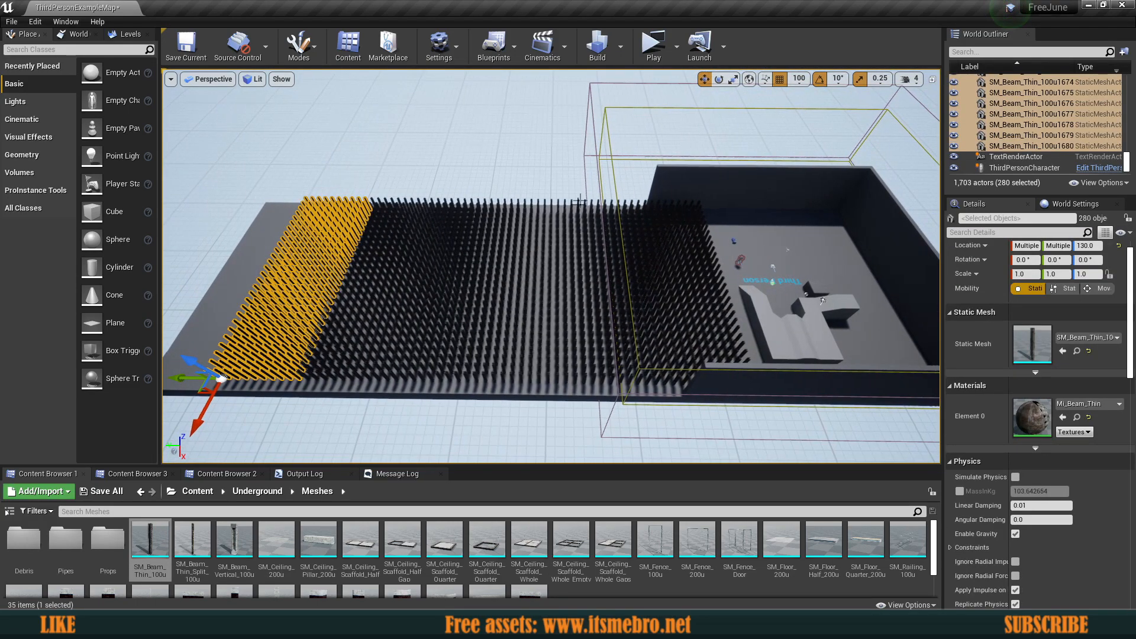
{"action": "left_click", "coordinate": [651, 41]}
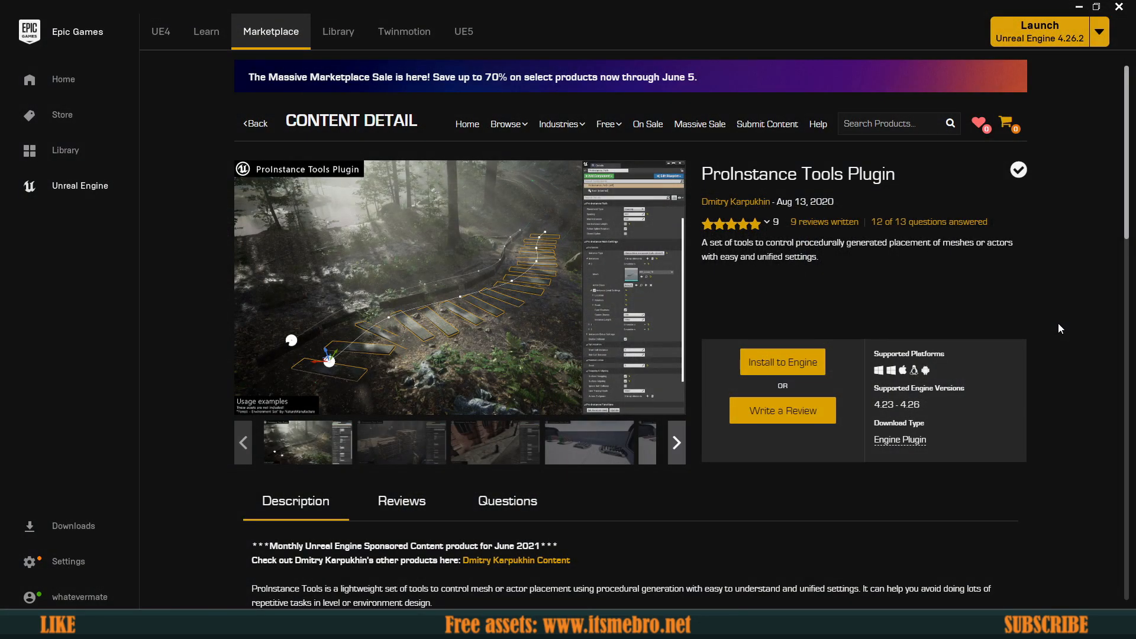
- Scroll the ProInstance Tools Plugin Marketplace page down to its description and instance types
{"action": "scroll", "scroll_direction": "down", "scroll_amount": 3}
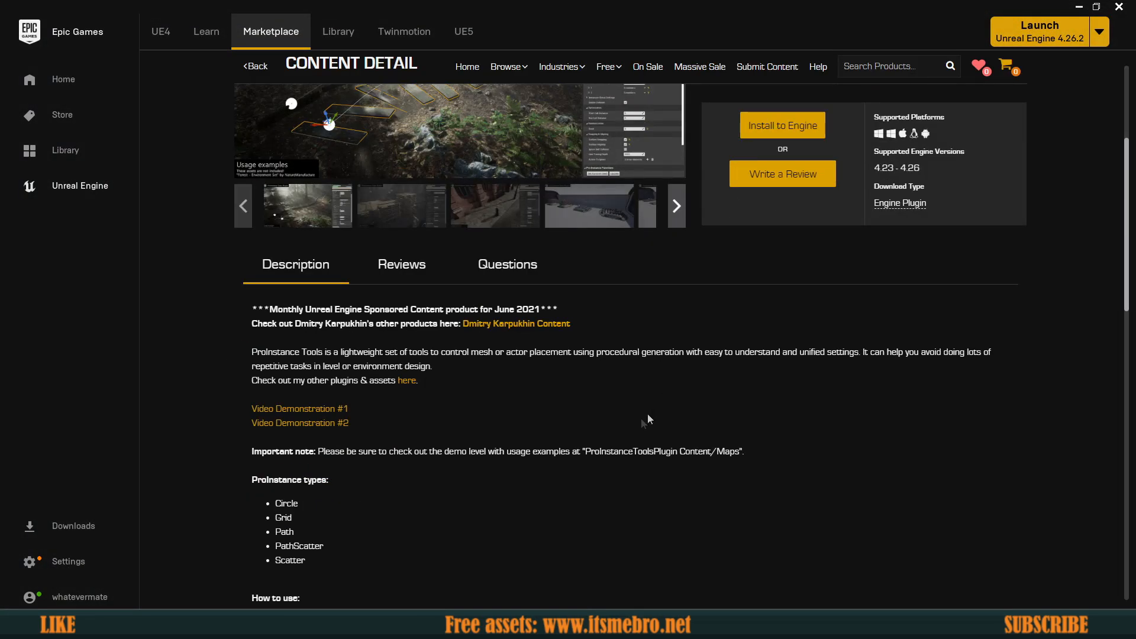